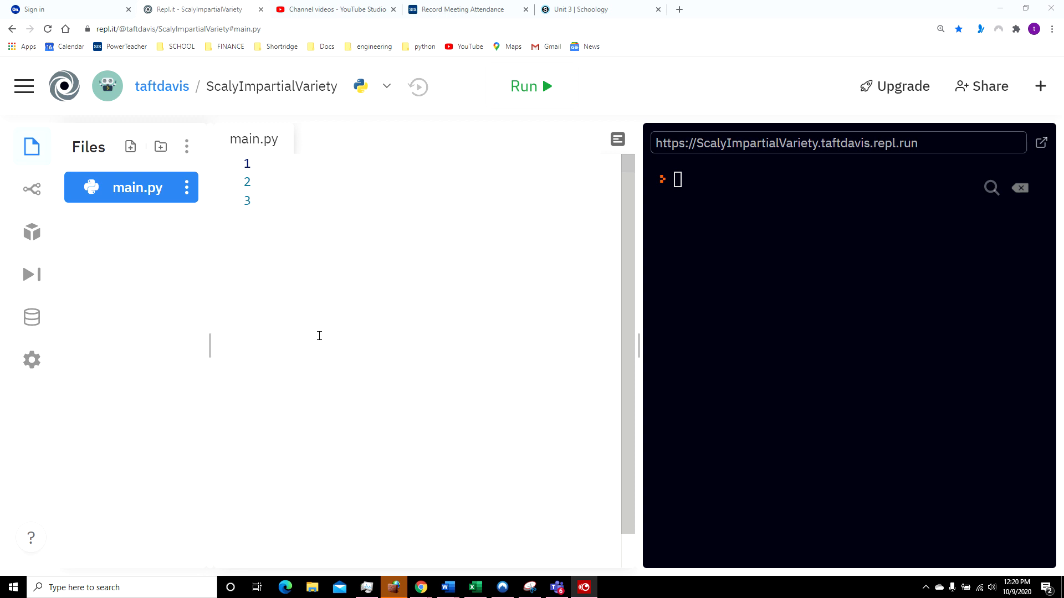
{"action": "mouse_move", "coordinate": [339, 167]}
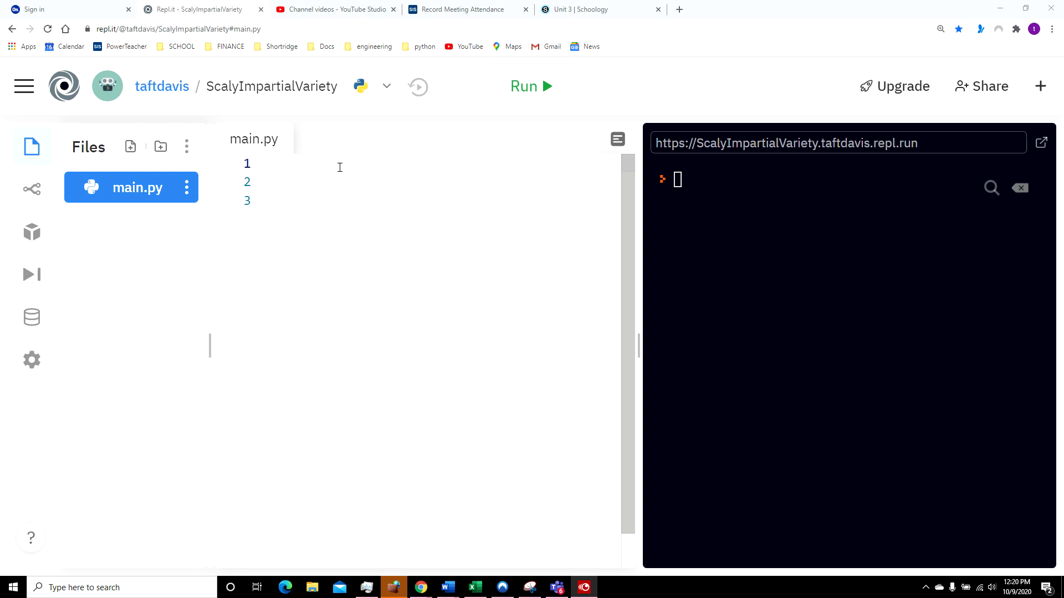
- Write line 1 as fl1 = int(input("Number of passengers: "))
{"action": "left_click", "coordinate": [279, 164]}
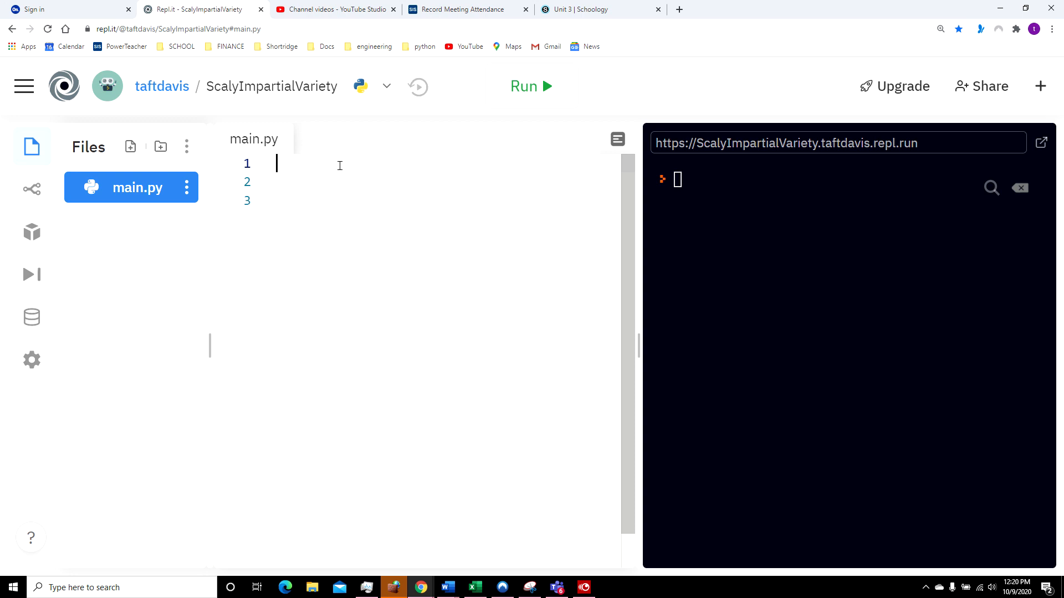
{"action": "type", "text": "fl"}
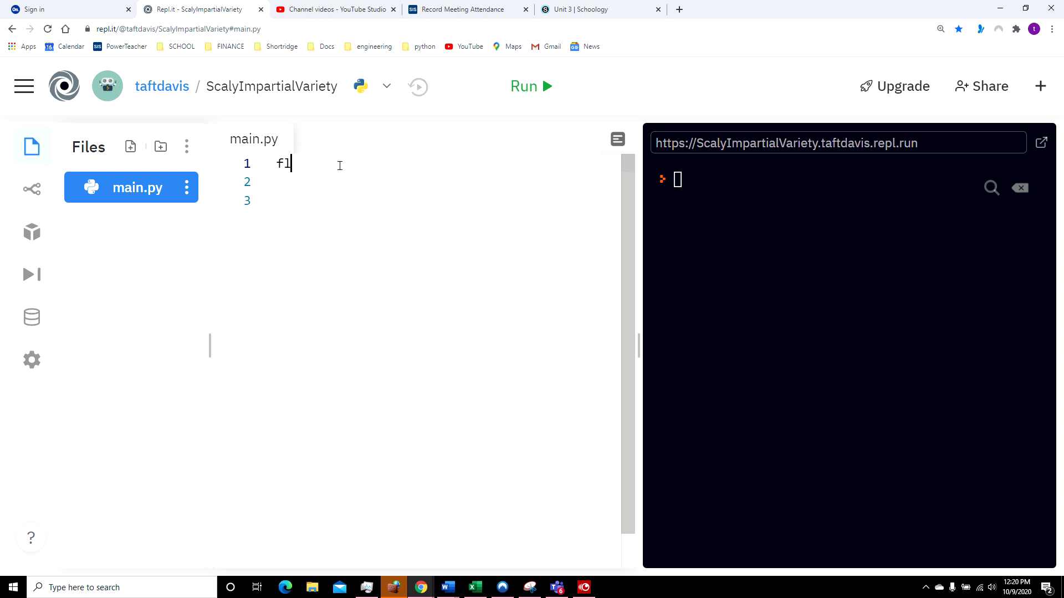
{"action": "type", "text": "1"}
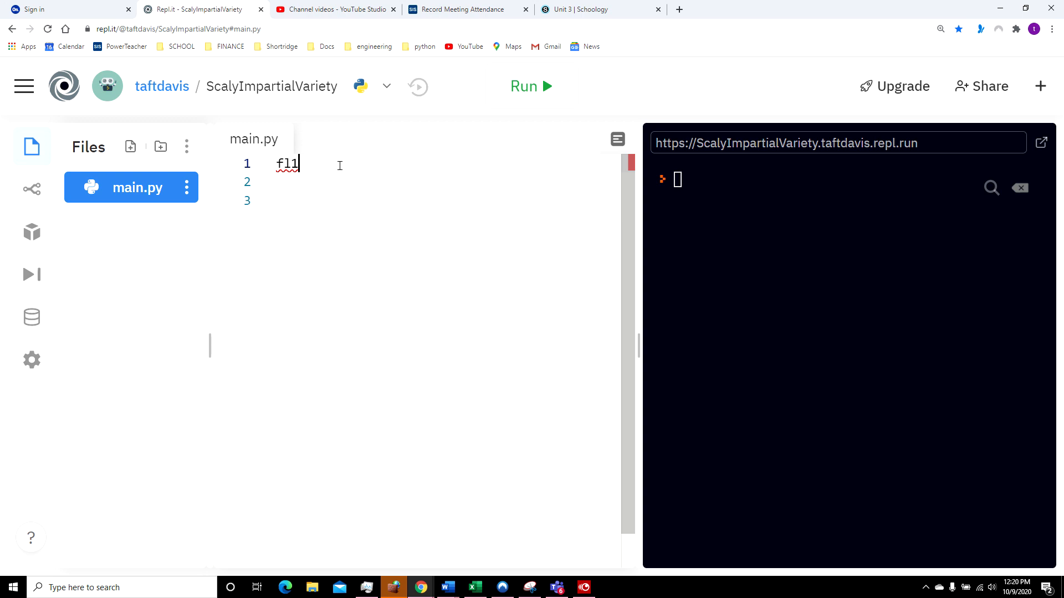
{"action": "type", "text": "= int("}
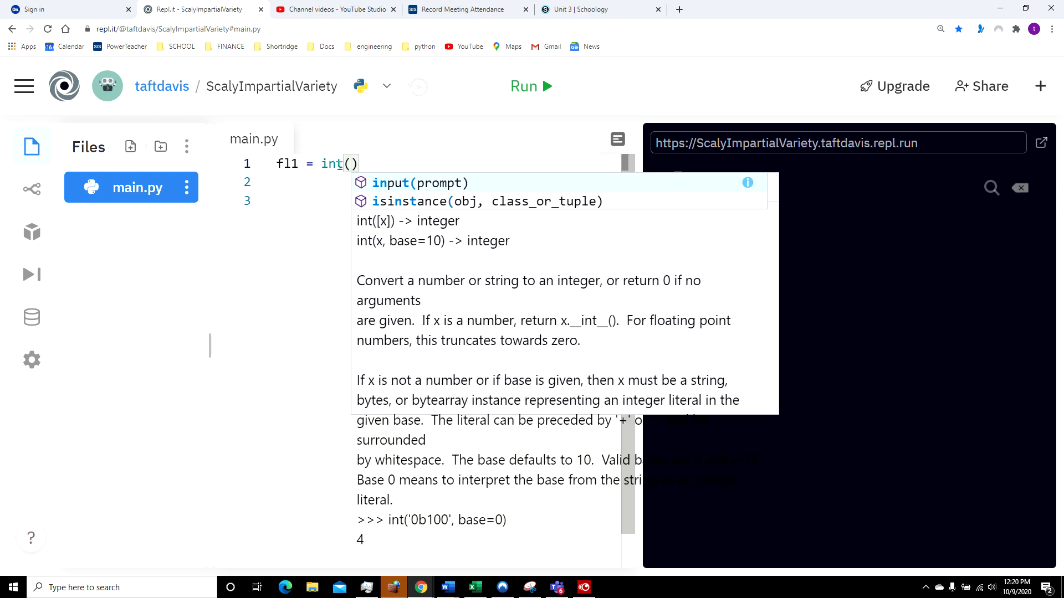
{"action": "type", "text": "in"}
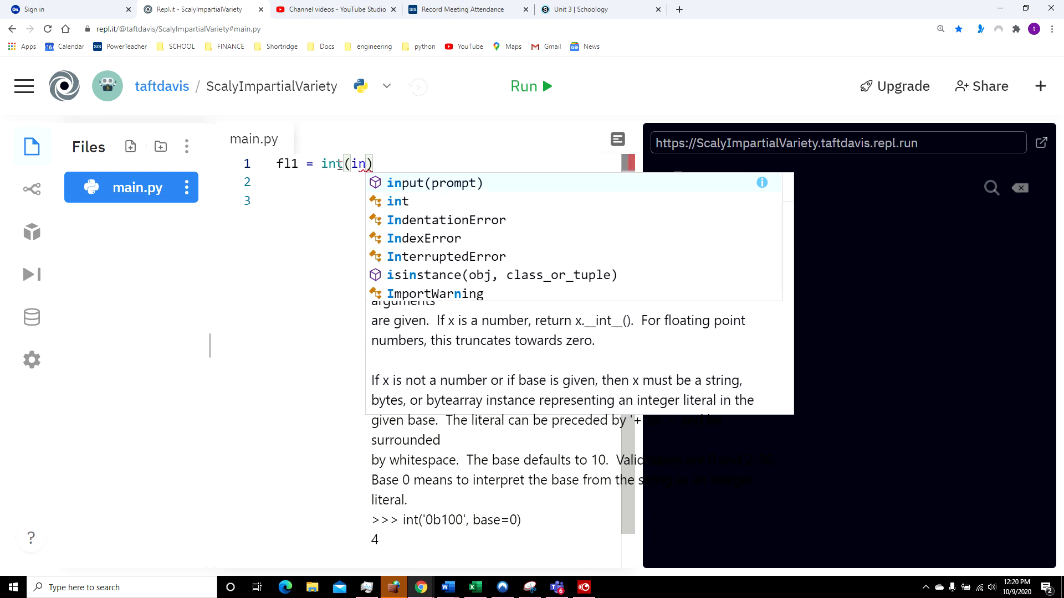
{"action": "type", "text": "put("}
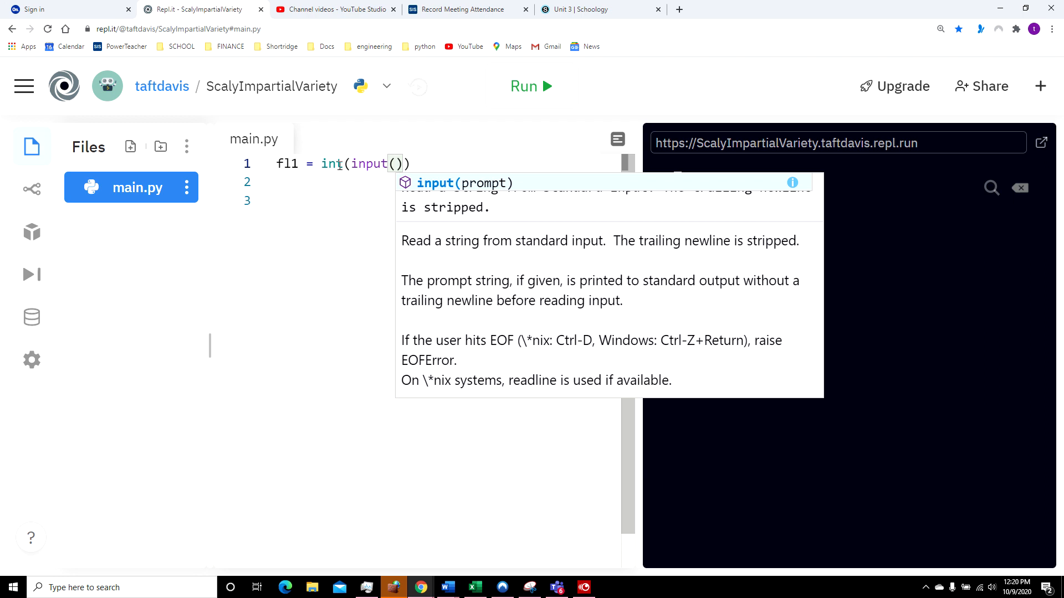
{"action": "type", "text": "\"\""}
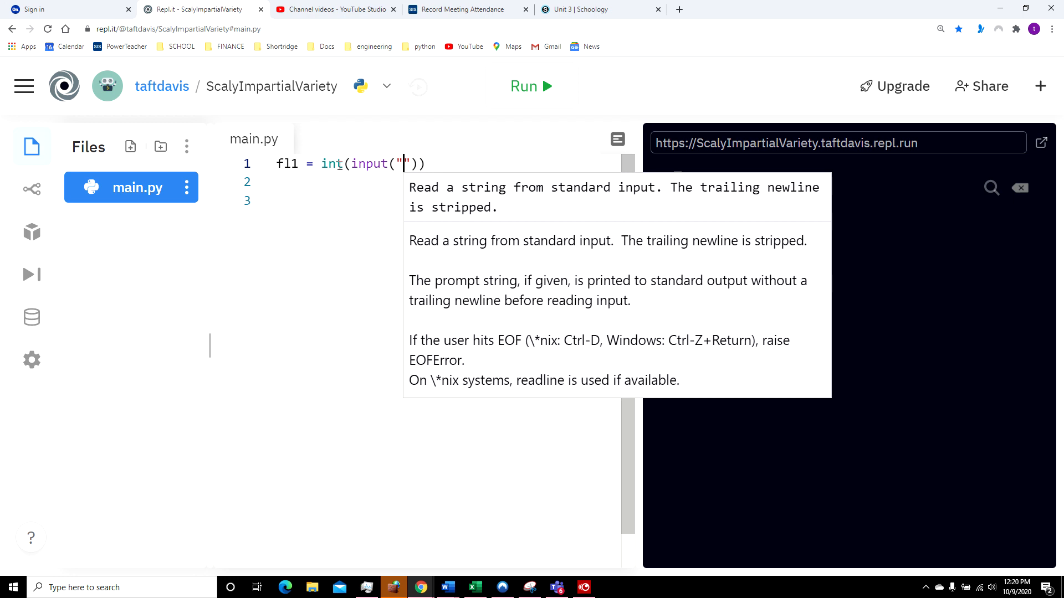
{"action": "type", "text": "Number"}
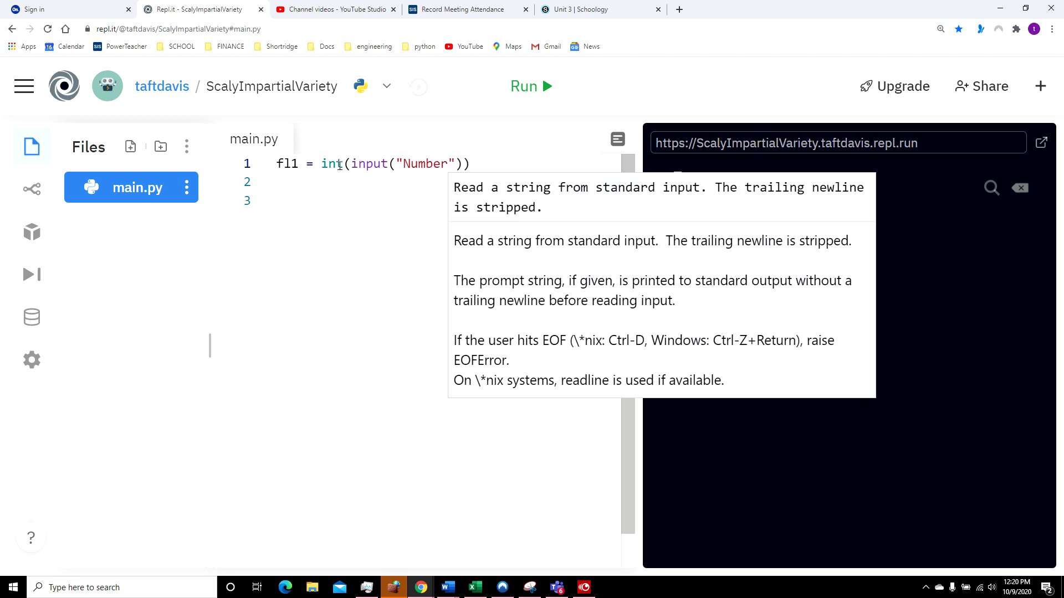
{"action": "type", "text": "of pass"}
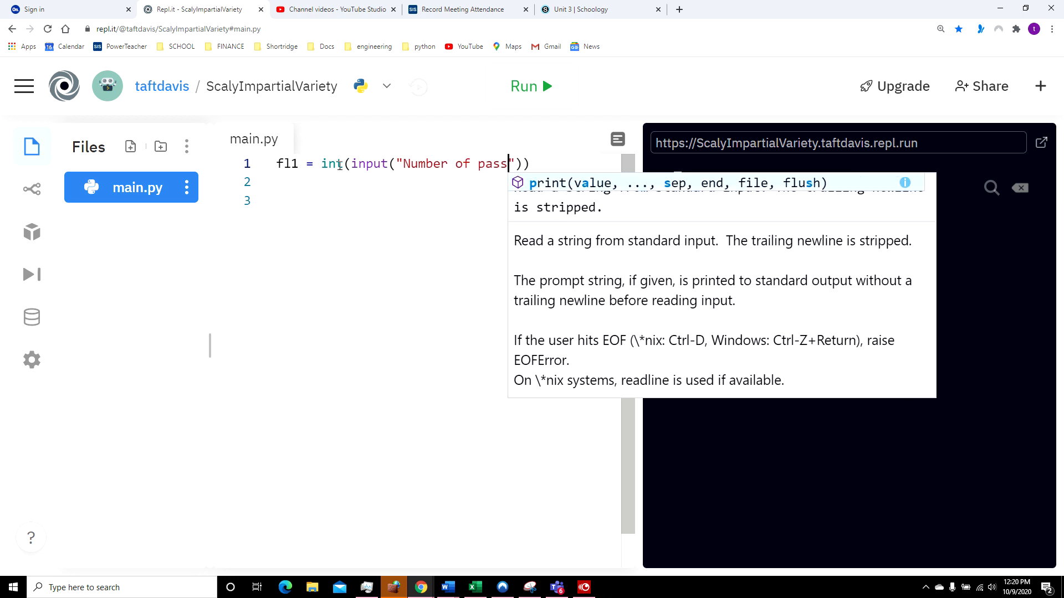
{"action": "type", "text": "eng"}
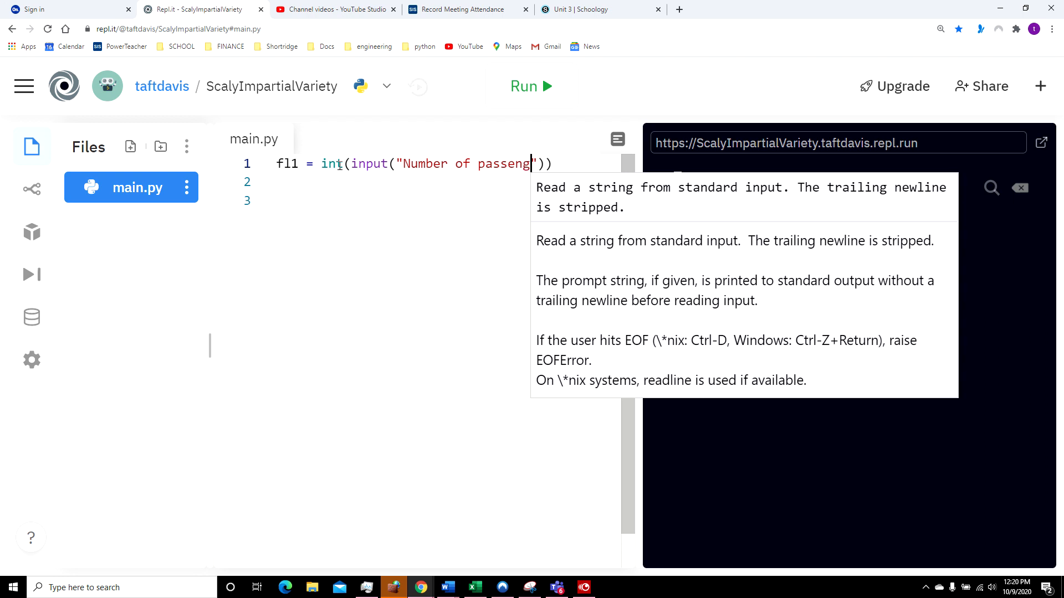
{"action": "type", "text": "ers"}
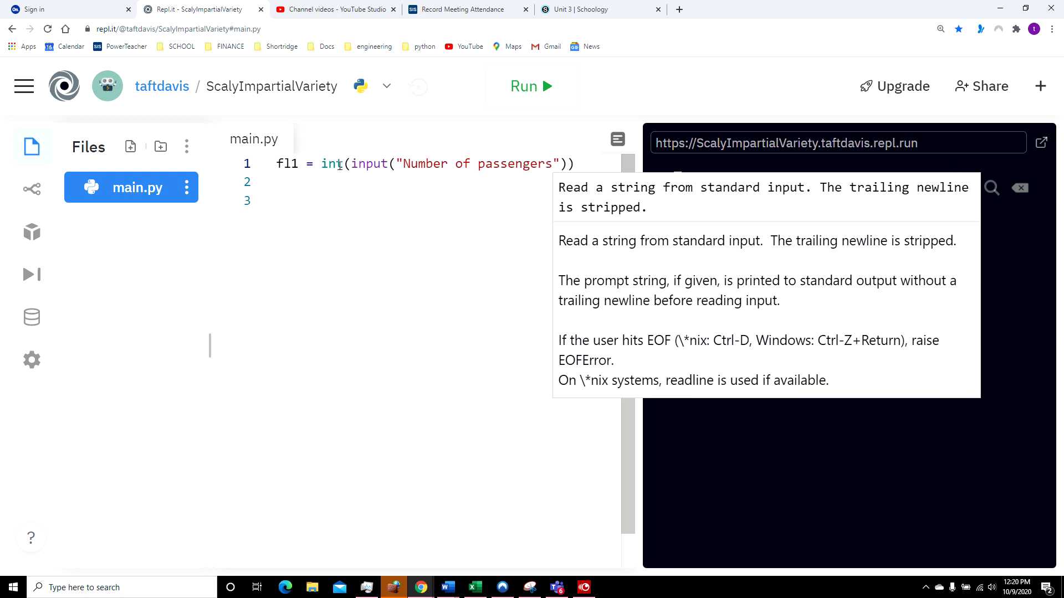
{"action": "type", "text": ":"}
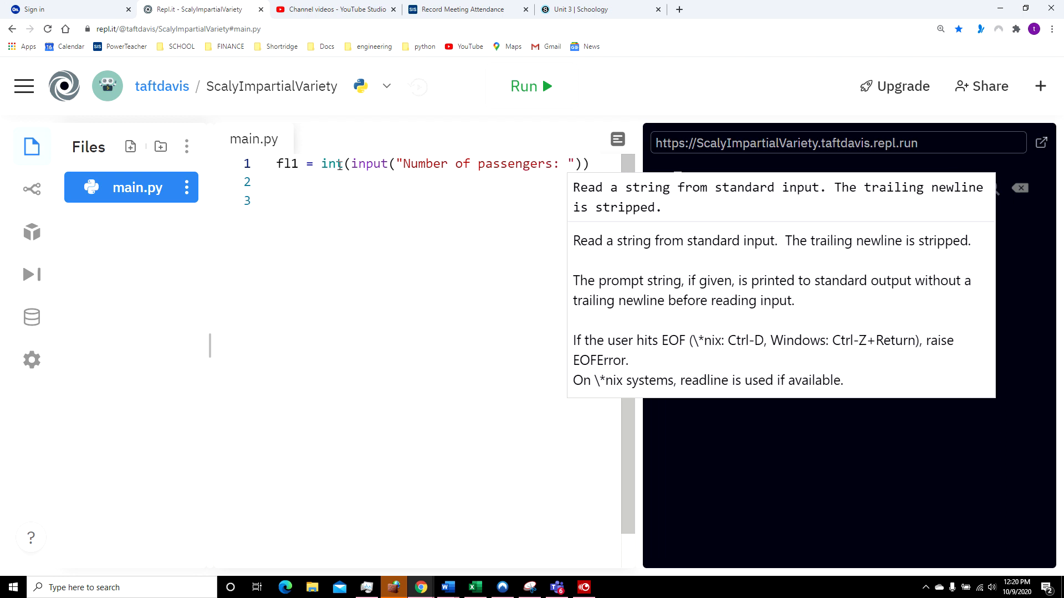
{"action": "mouse_move", "coordinate": [597, 164]}
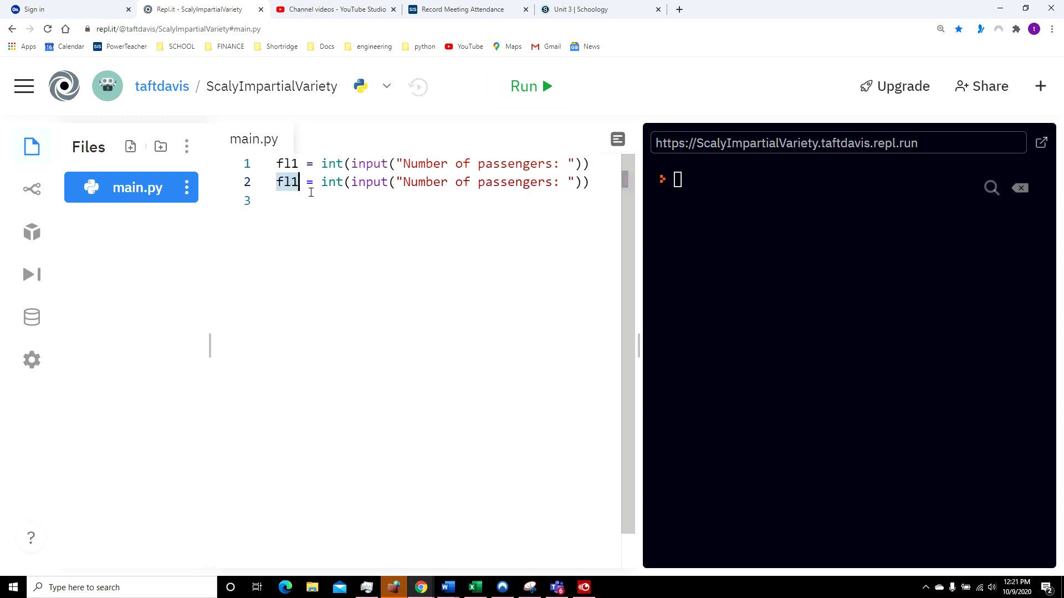
- Rename the duplicated line's variable to fl2 and add a blank line after it
{"action": "type", "text": "2"}
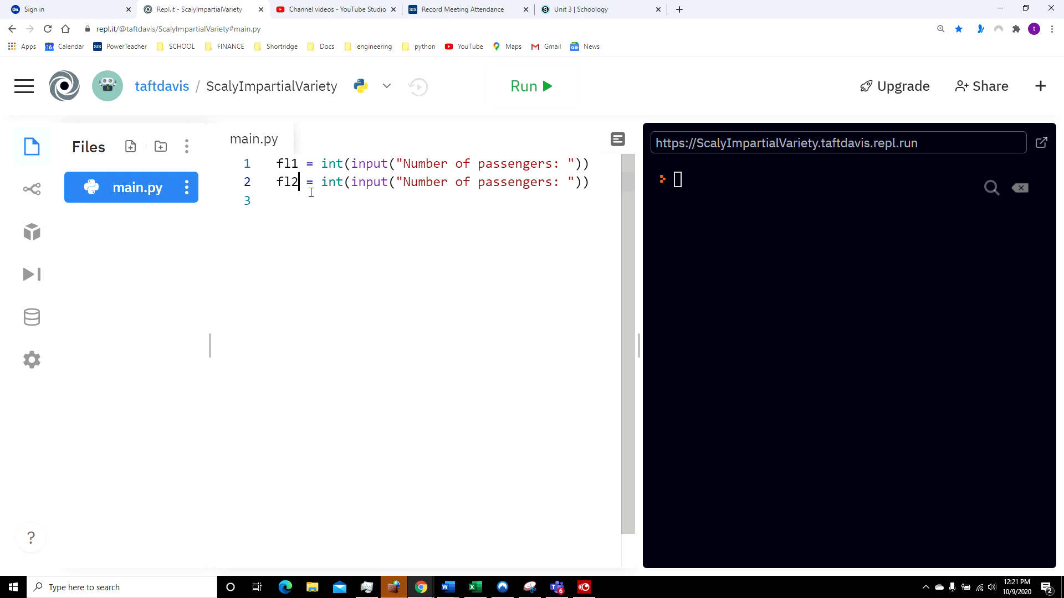
{"action": "mouse_move", "coordinate": [602, 229]}
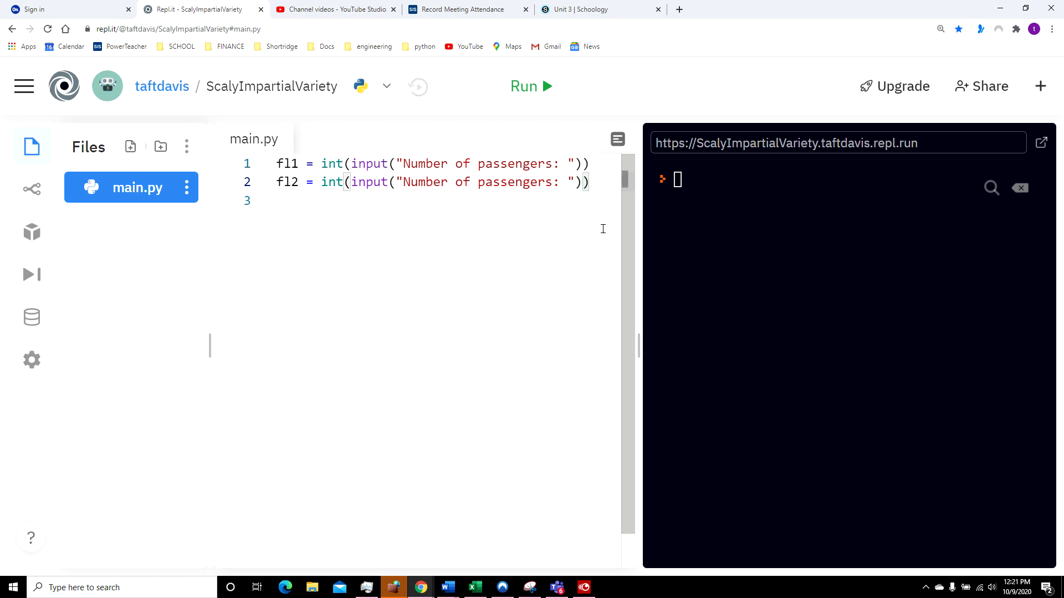
{"action": "key", "text": "Return"}
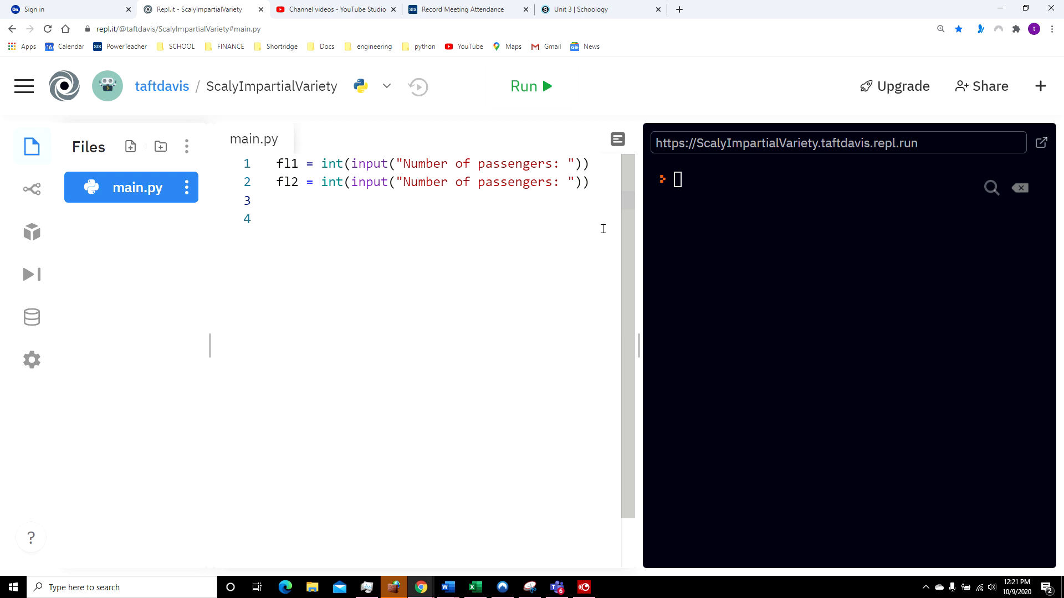
- On line 3, write the condition if (fl1 < 0) or (fl1 > 242):
{"action": "left_click", "coordinate": [278, 200]}
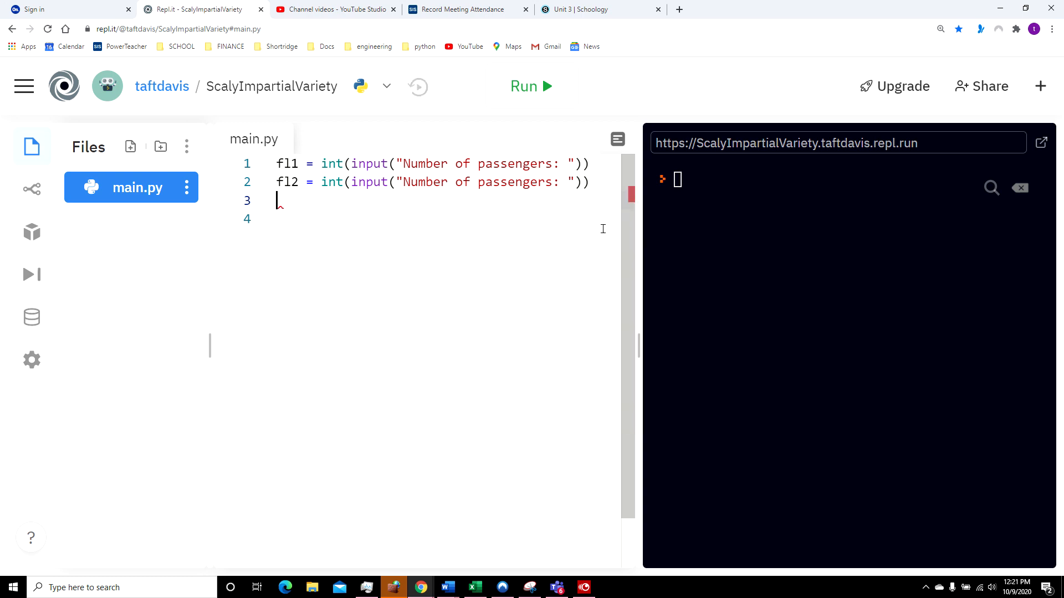
{"action": "type", "text": "if"}
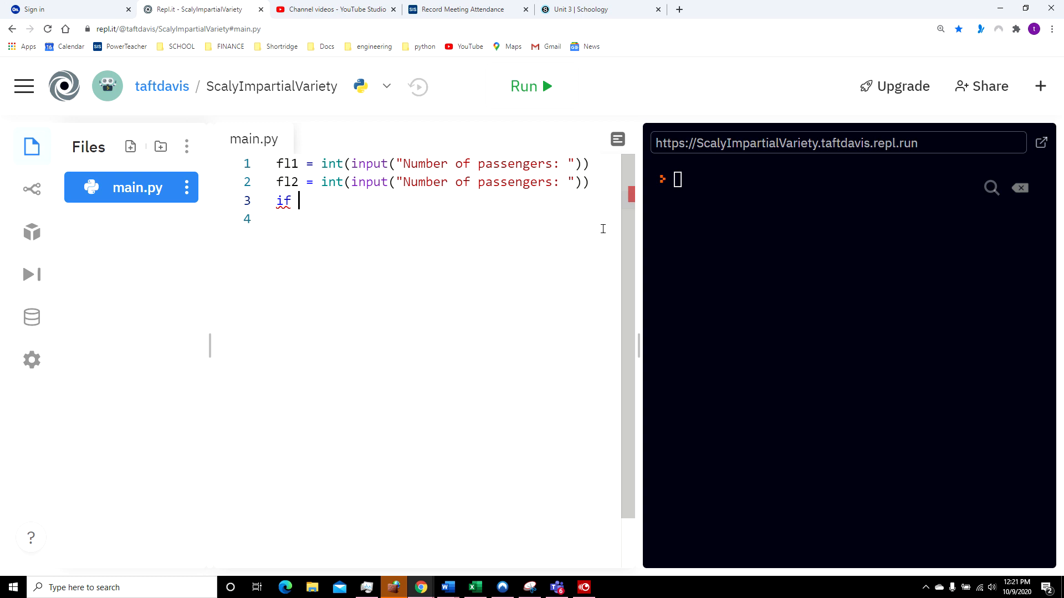
{"action": "type", "text": "("}
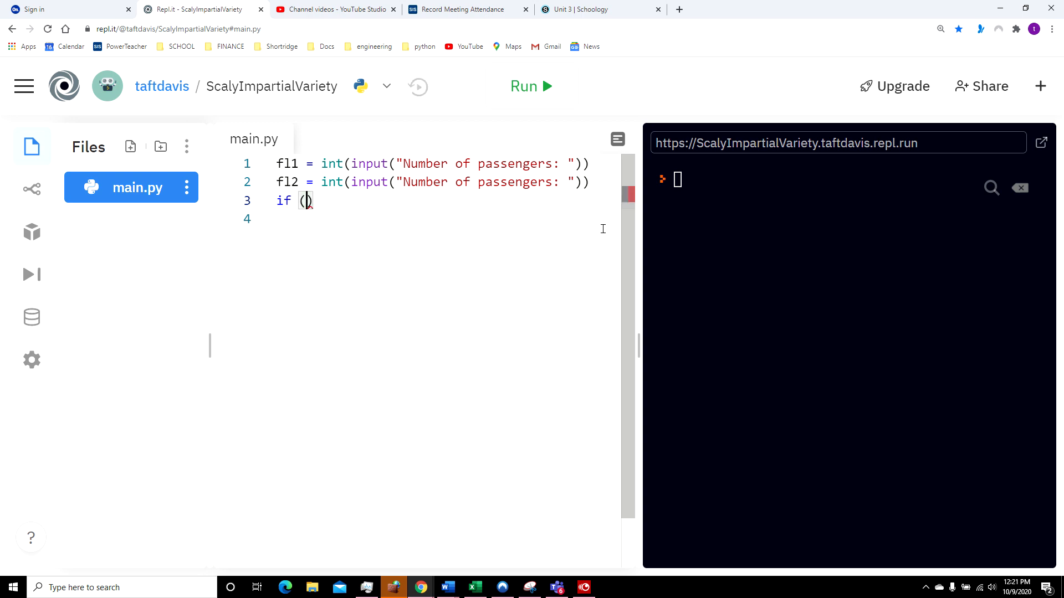
{"action": "type", "text": "fl"}
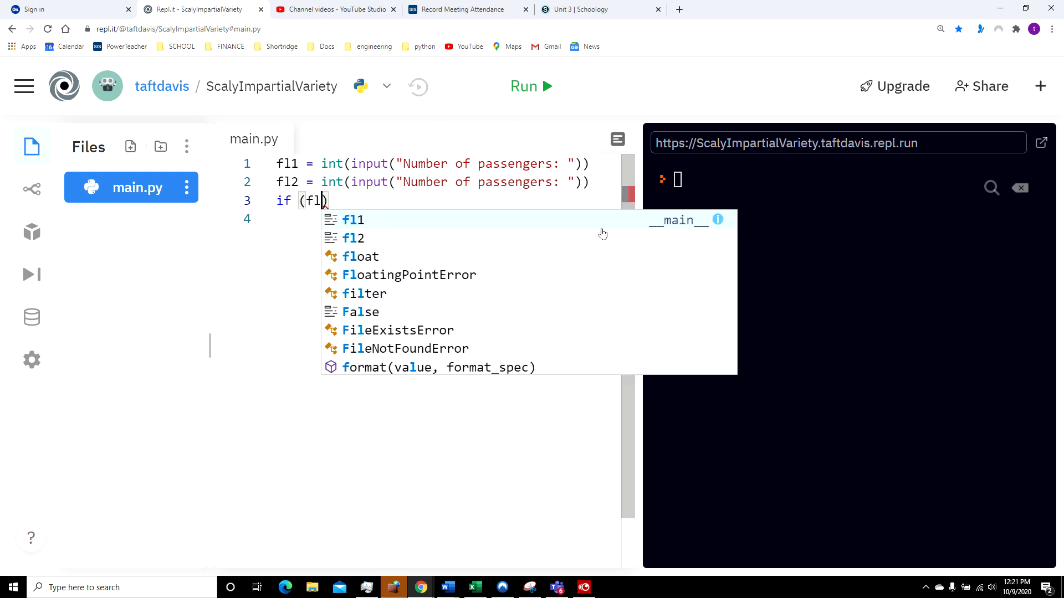
{"action": "left_click", "coordinate": [354, 219]}
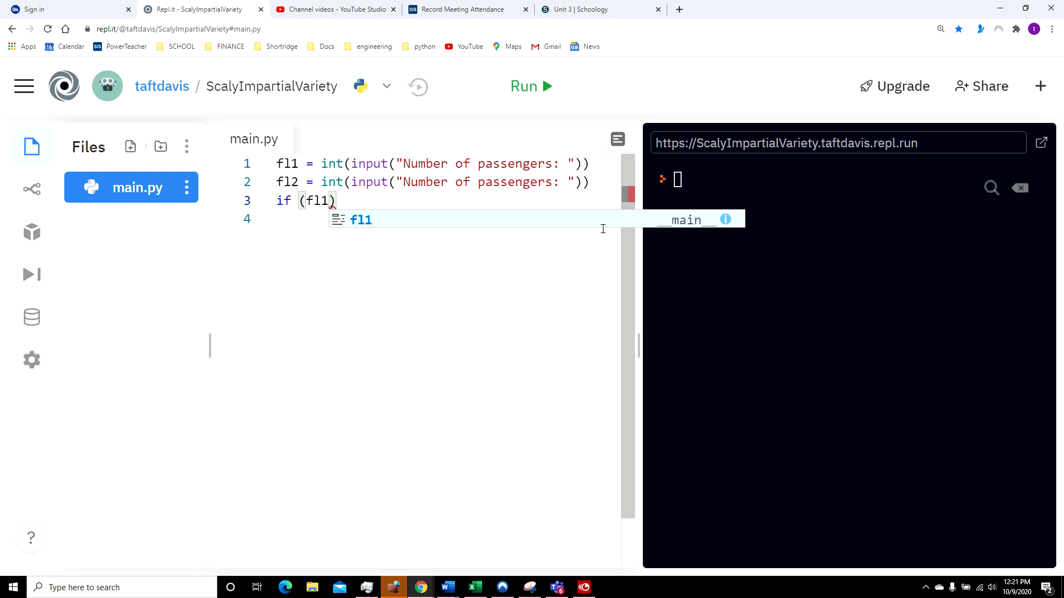
{"action": "type", "text": "<"}
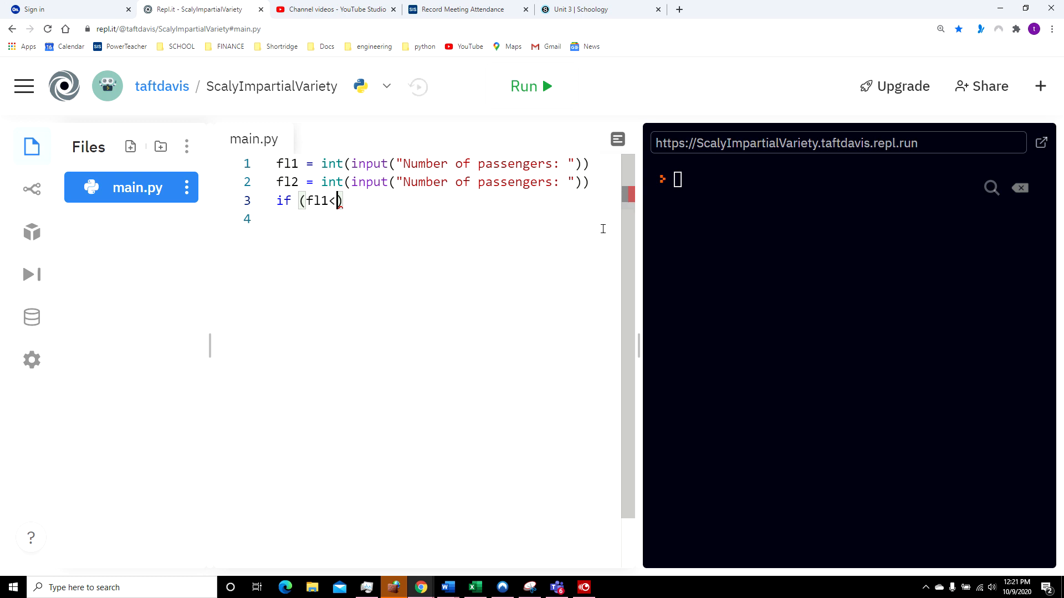
{"action": "type", "text": "0)"}
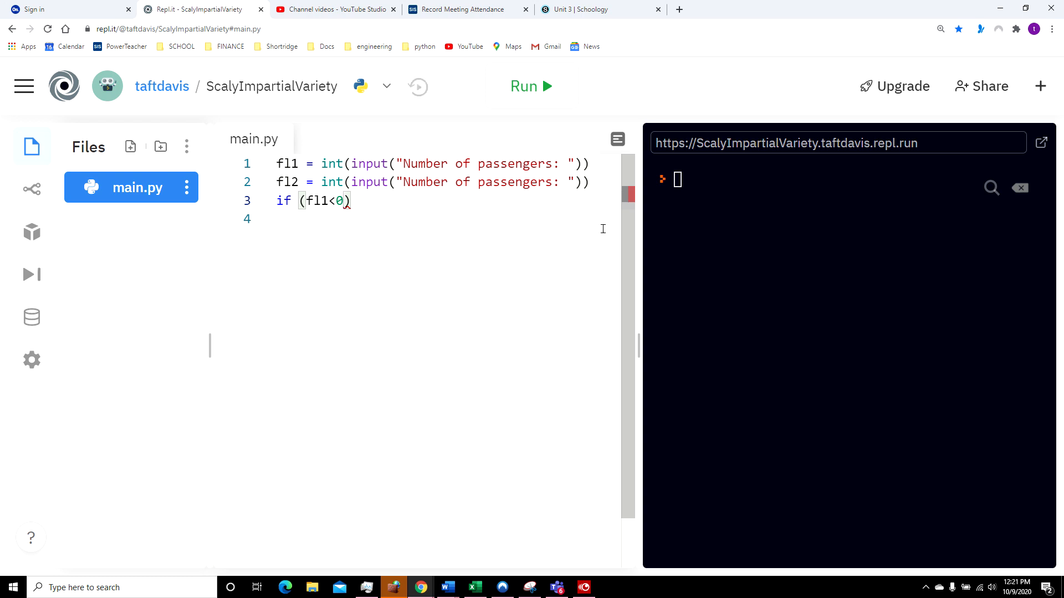
{"action": "type", "text": "or"}
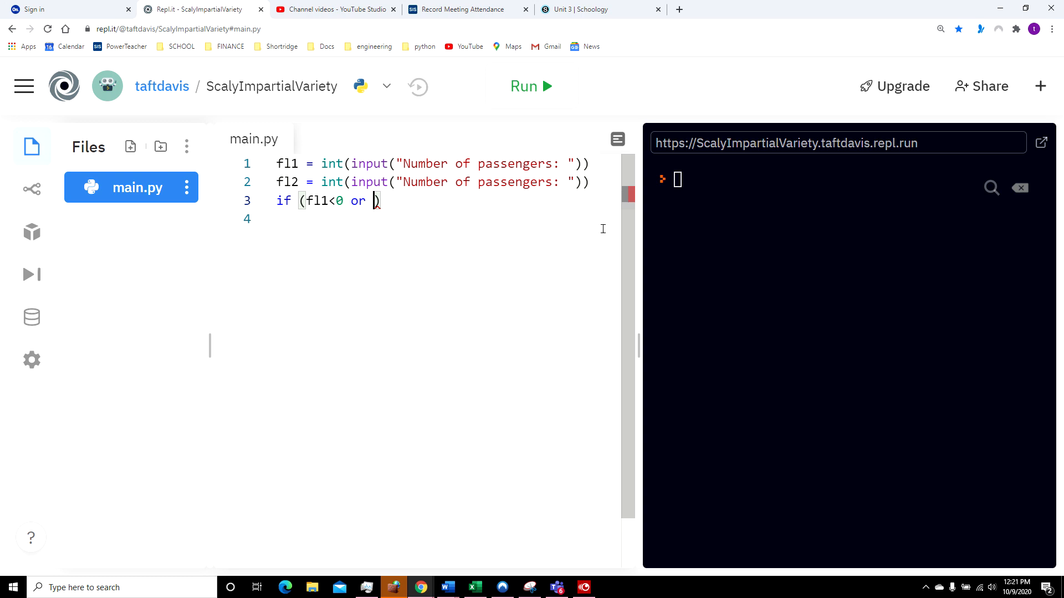
{"action": "type", "text": "fl1"}
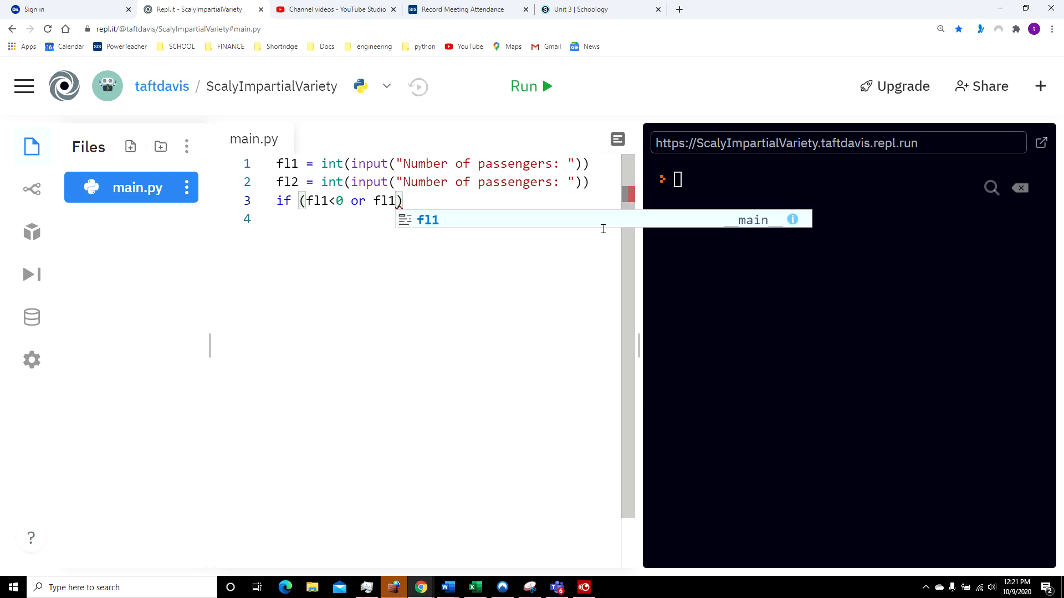
{"action": "type", "text": ">"}
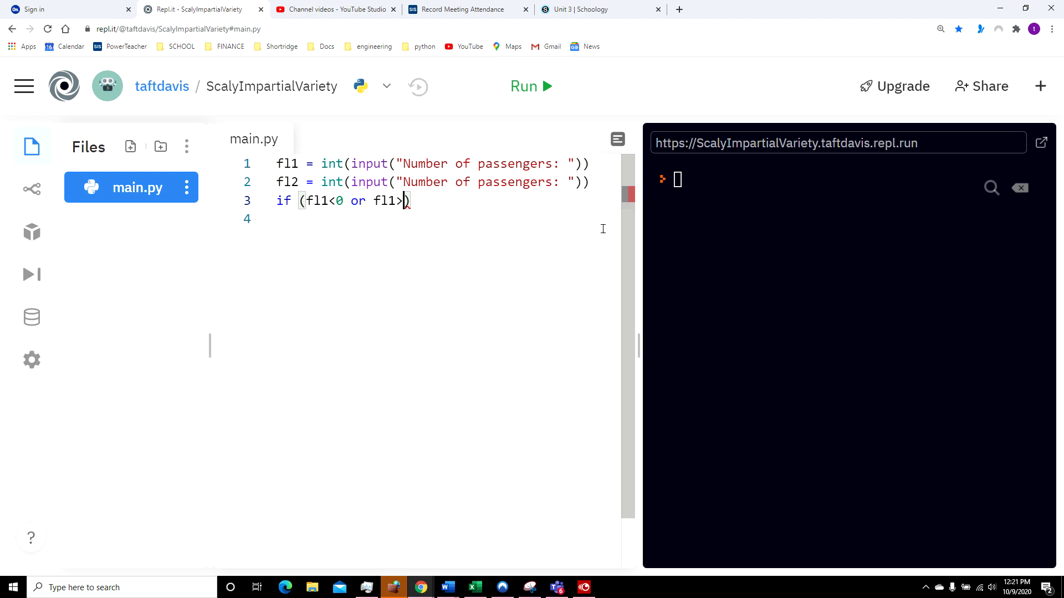
{"action": "type", "text": "2"}
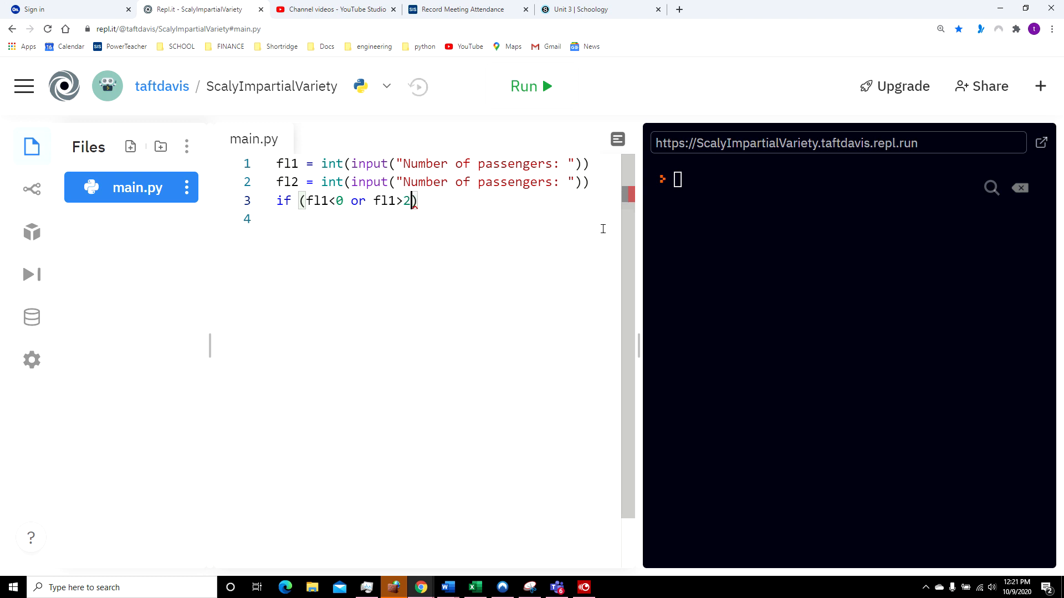
{"action": "type", "text": "42)"}
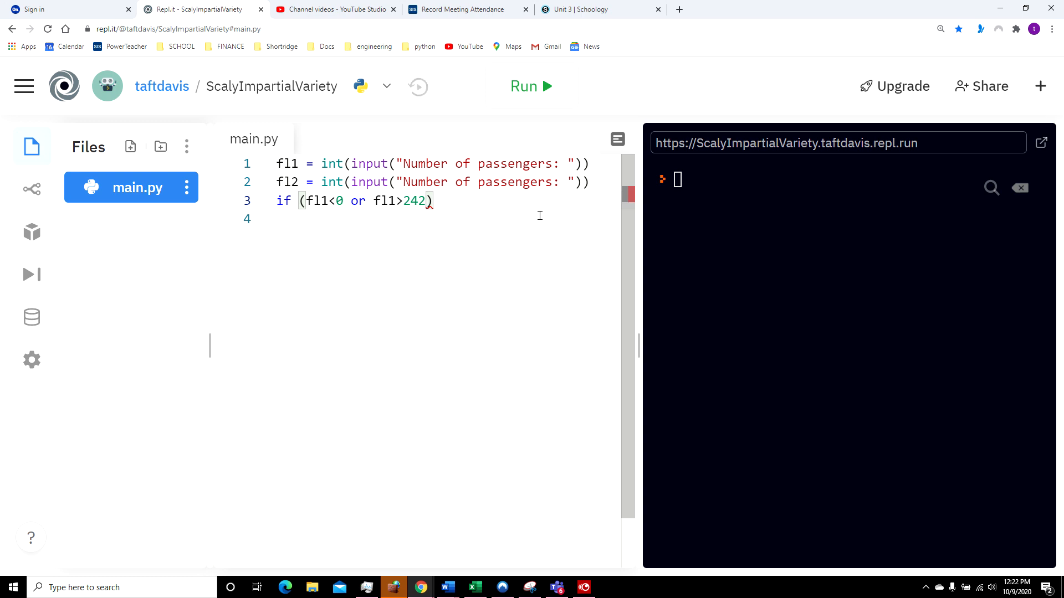
{"action": "type", "text": ":"}
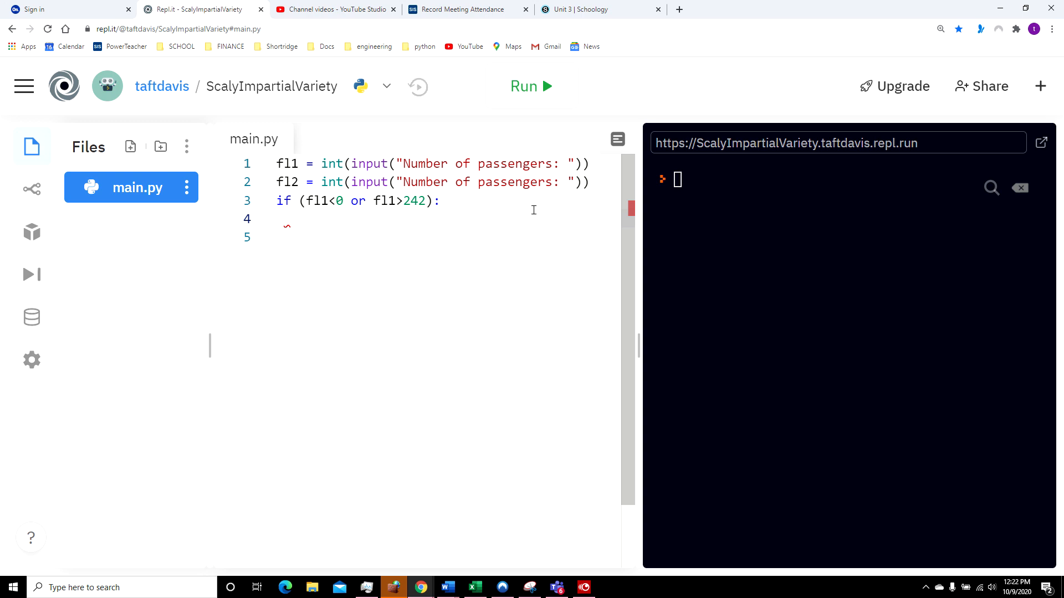
- Under the if, add print("Invalid entry.") on the indented line
{"action": "type", "text": "p"}
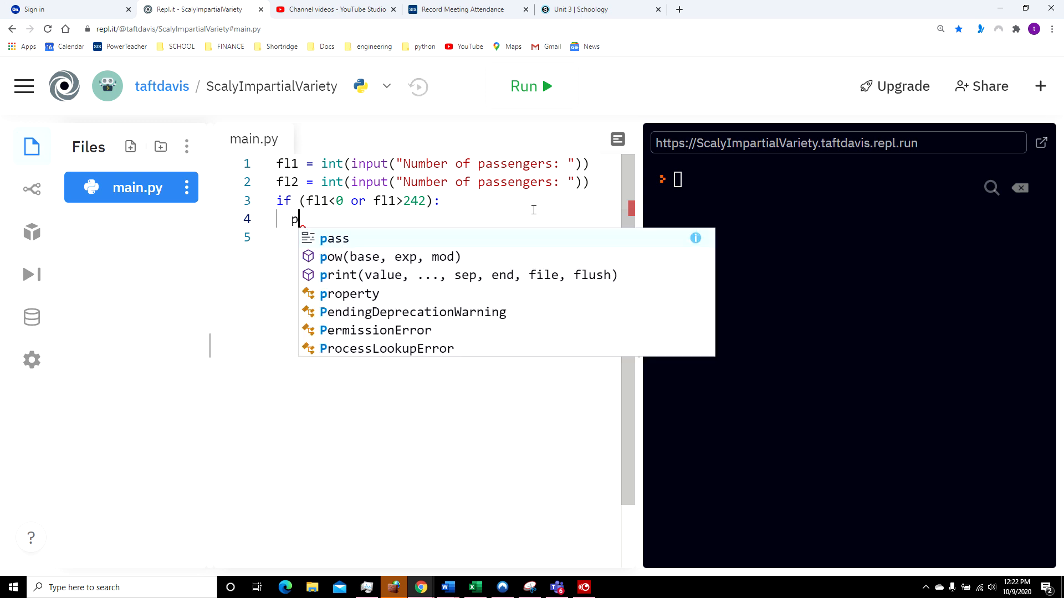
{"action": "type", "text": "rint"}
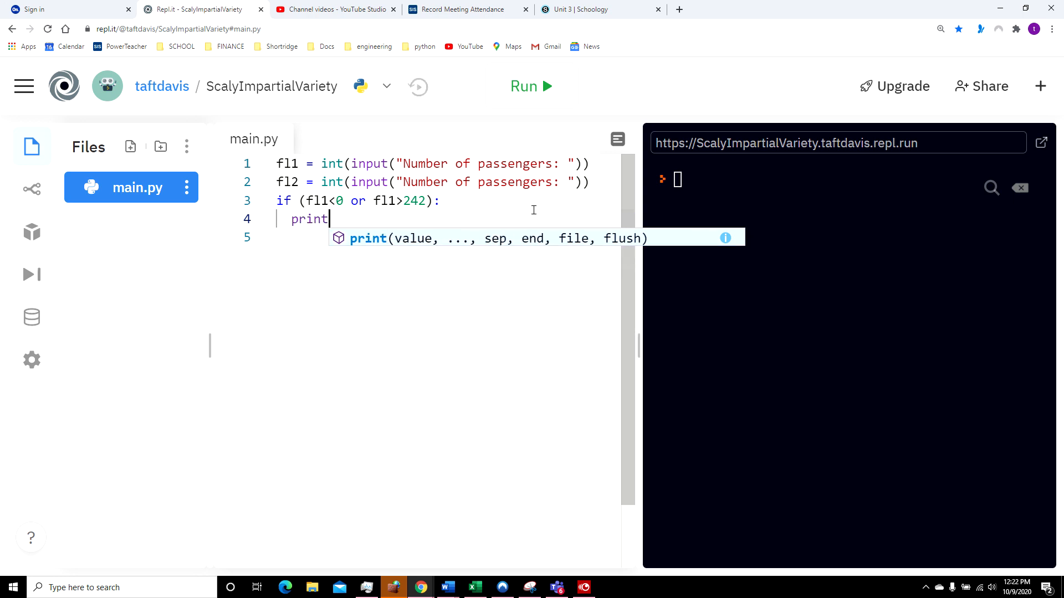
{"action": "type", "text": "()"}
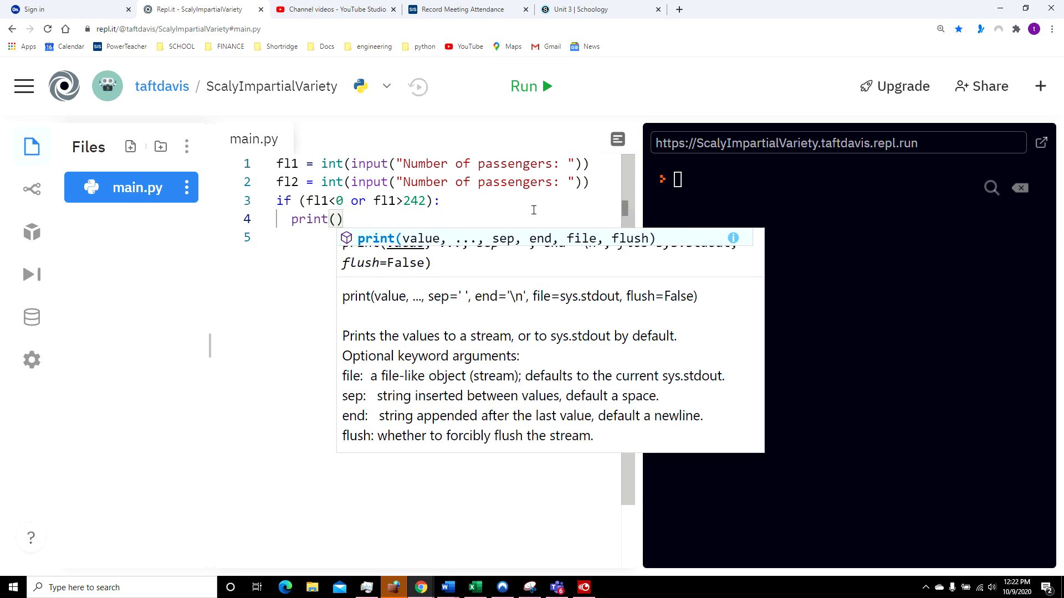
{"action": "type", "text": "\""}
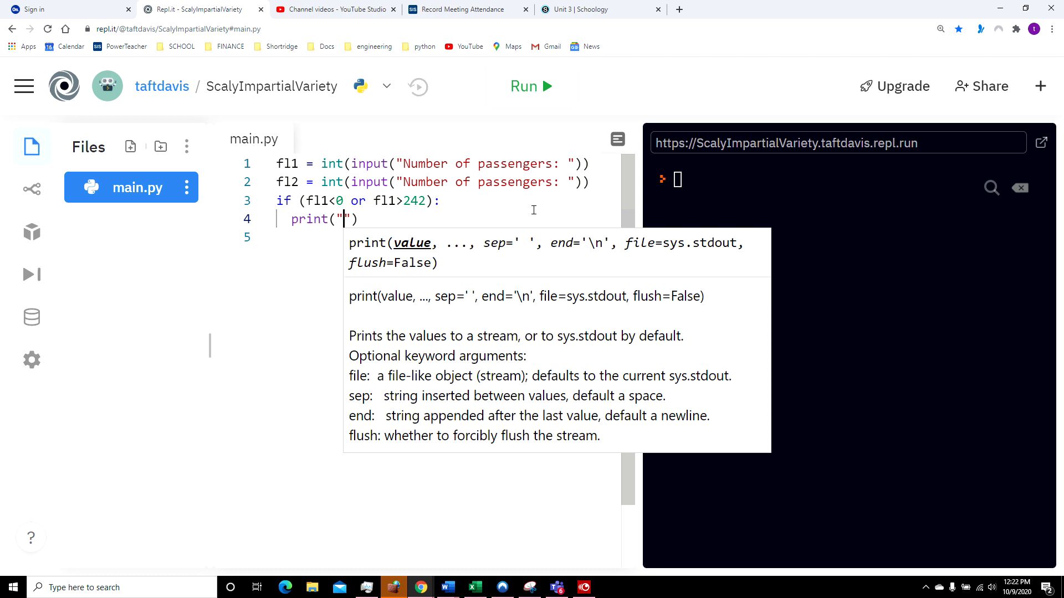
{"action": "type", "text": "I"}
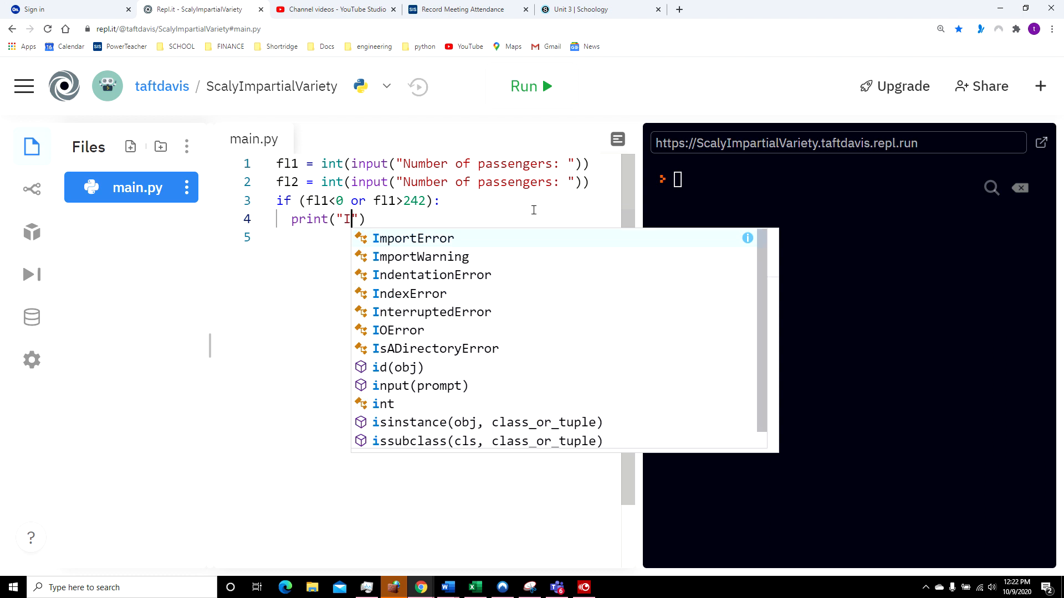
{"action": "type", "text": "nvalid"}
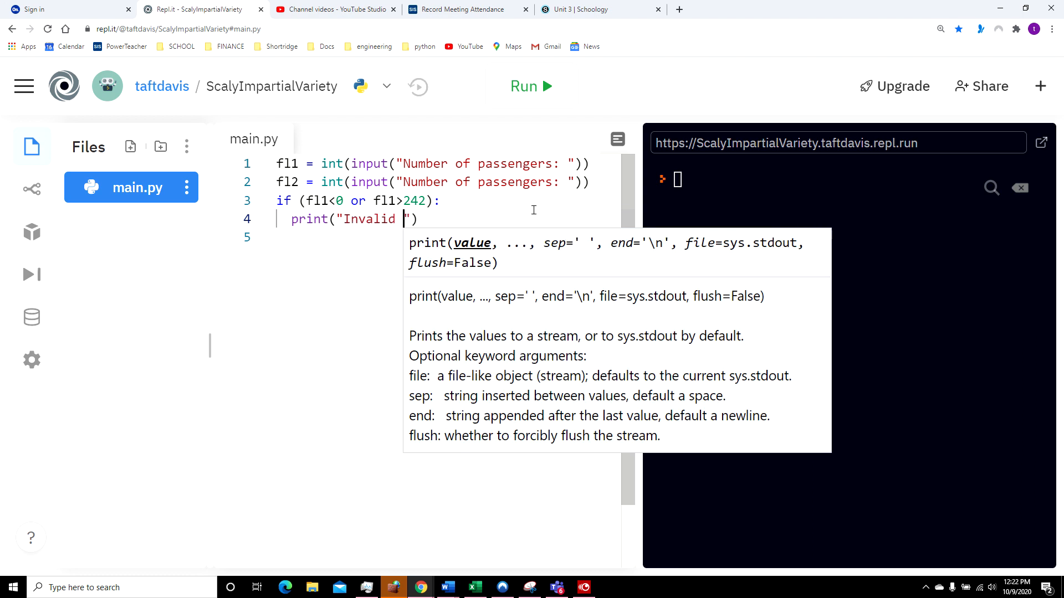
{"action": "type", "text": "ent"}
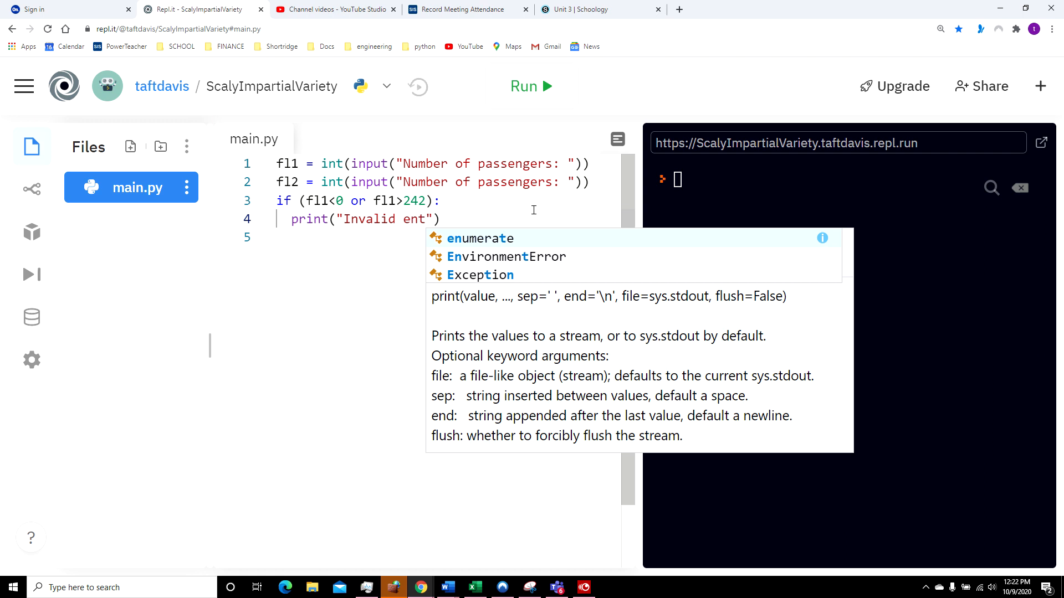
{"action": "type", "text": "ry"}
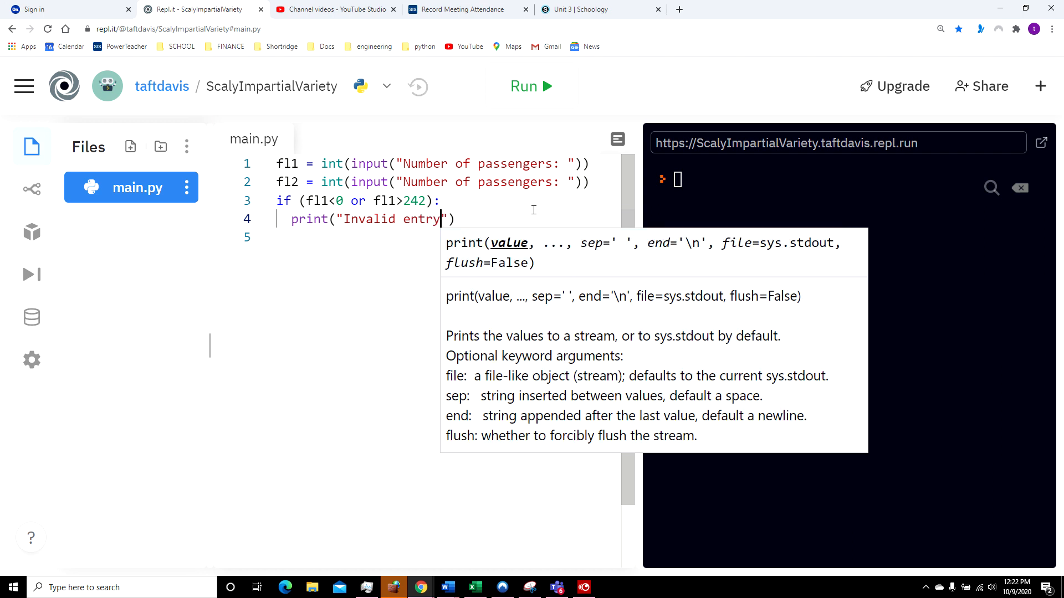
{"action": "type", "text": "."}
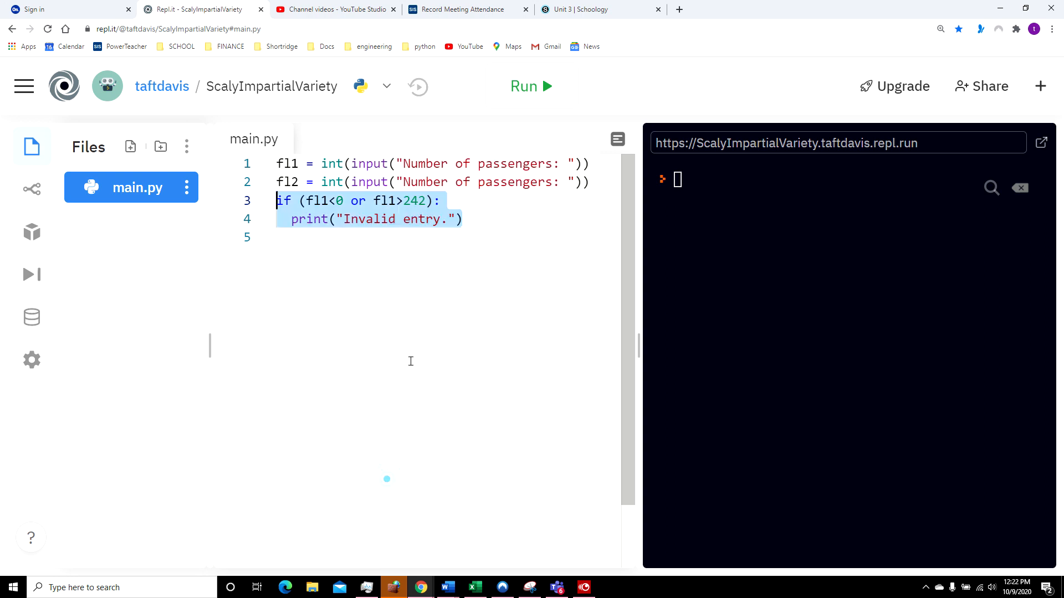
- Duplicate the check below as an fl2 version printing "Invalid entry."
{"action": "left_click", "coordinate": [278, 237]}
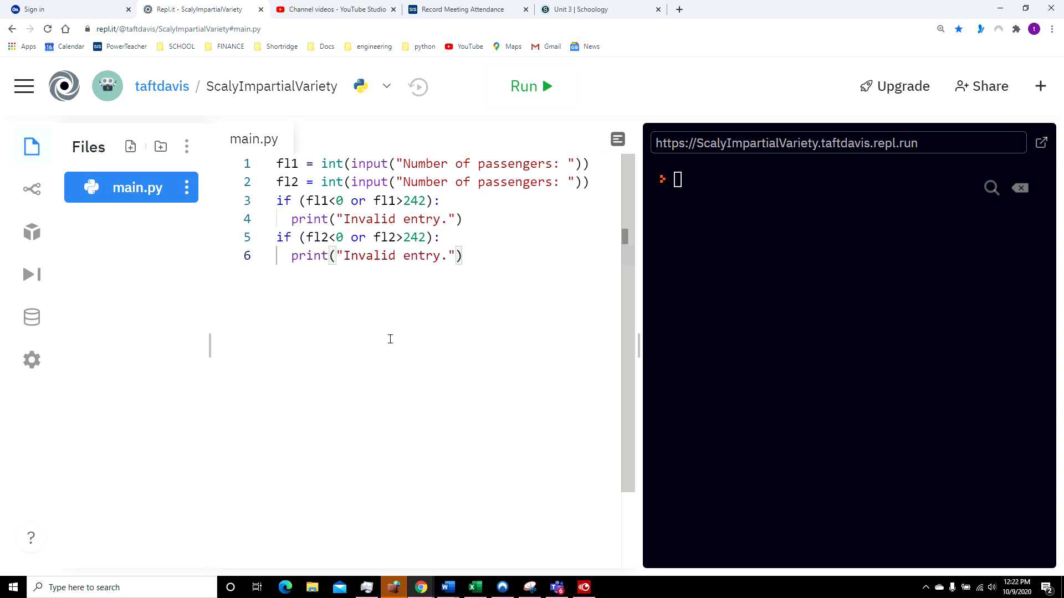
- Run the program and enter passenger counts 242 and 0
{"action": "left_click", "coordinate": [531, 87]}
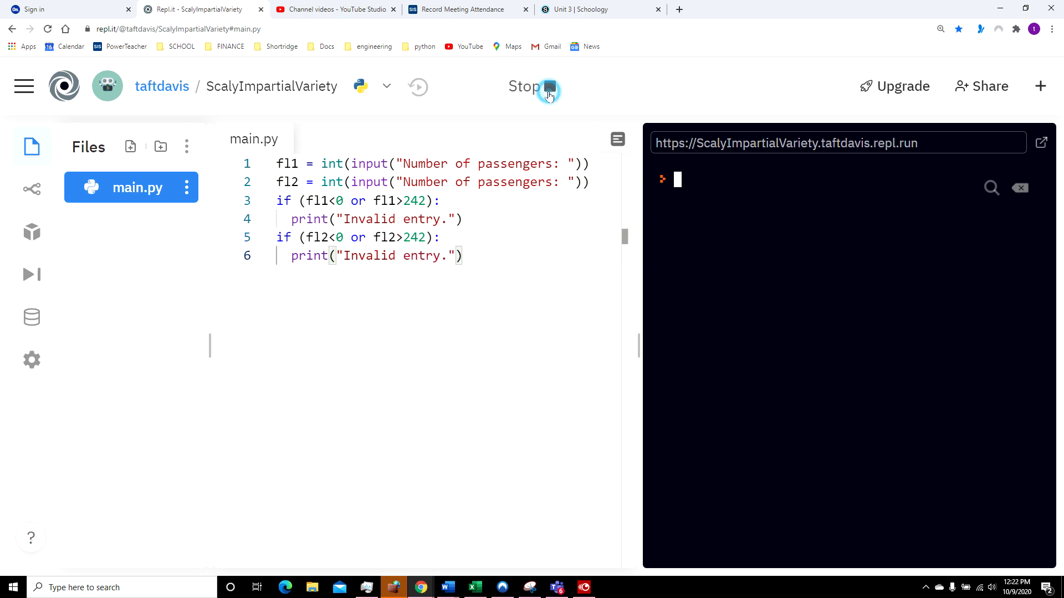
{"action": "left_click", "coordinate": [532, 87]}
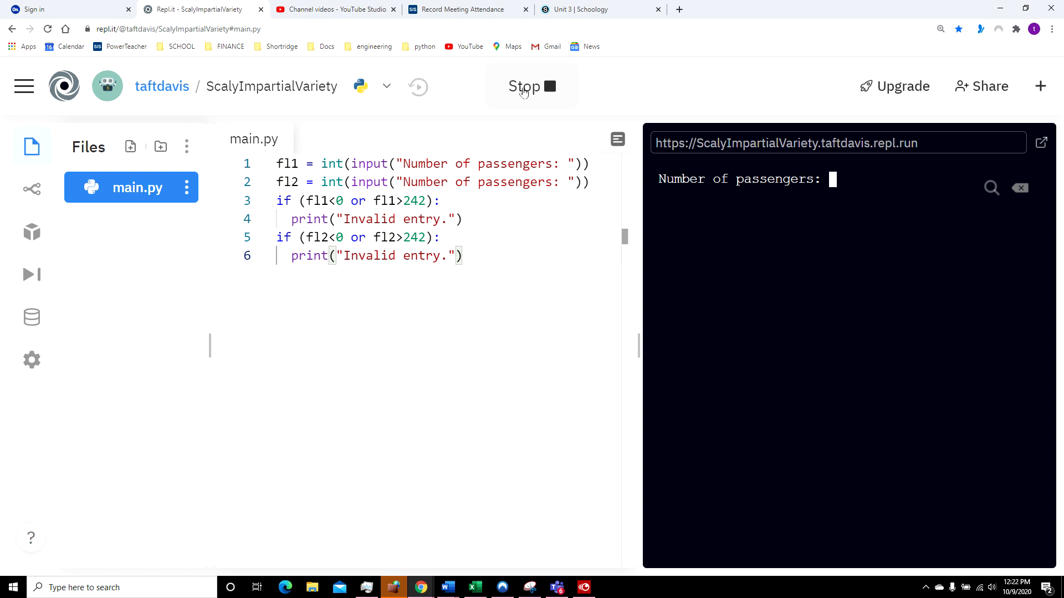
{"action": "type", "text": "242"}
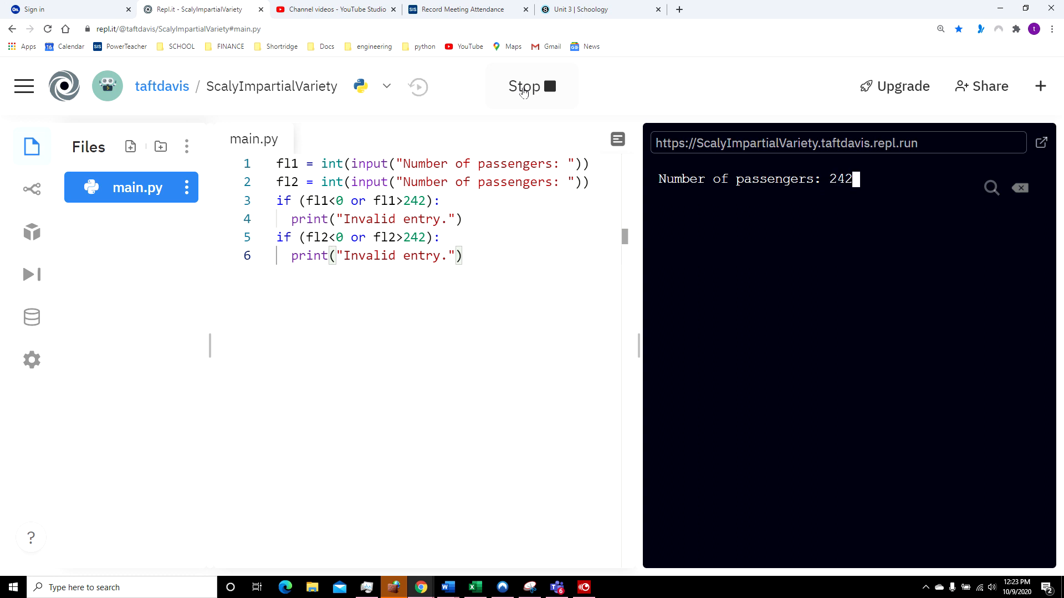
{"action": "key", "text": "Return"}
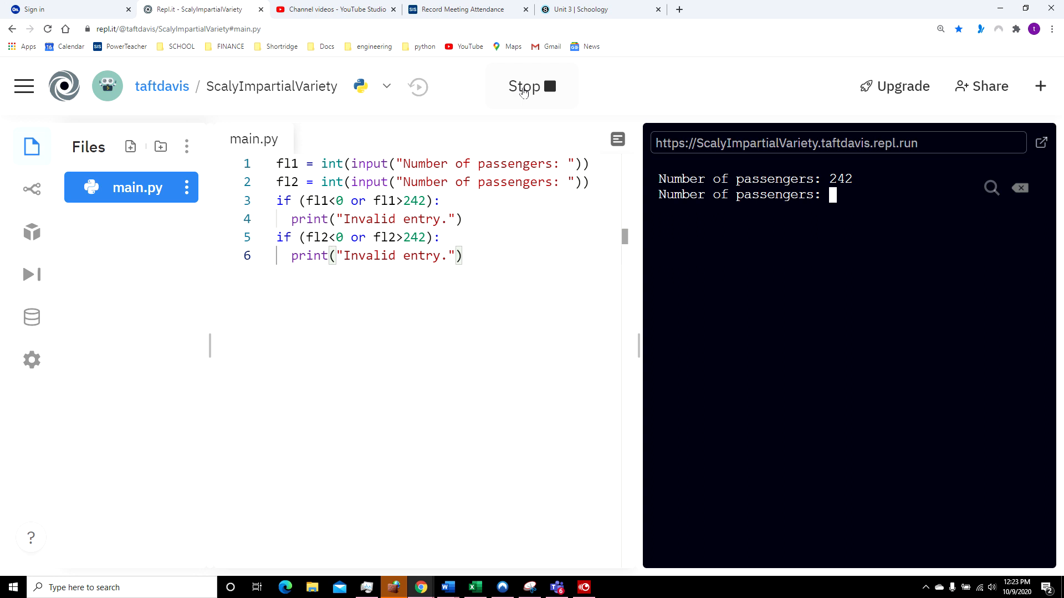
{"action": "type", "text": "0"}
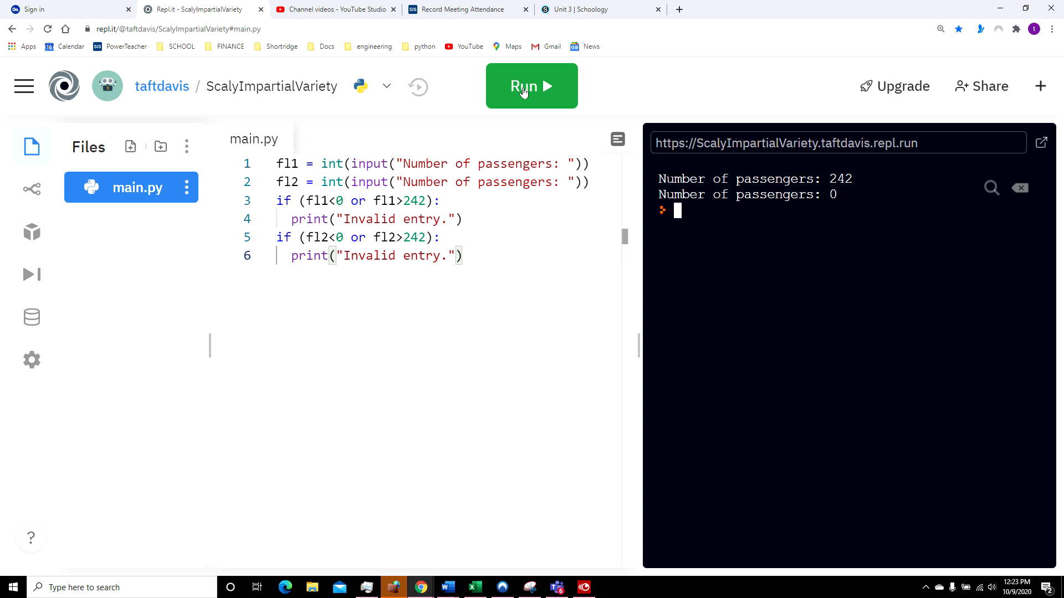
- Run again with counts 276 and 351, getting two invalid-entry messages
{"action": "left_click", "coordinate": [532, 86]}
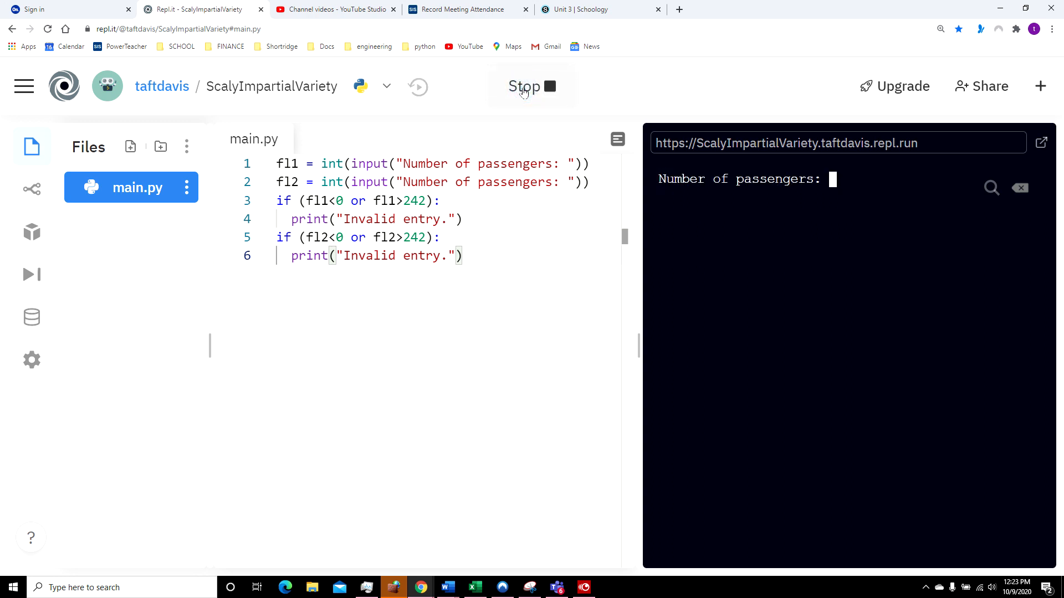
{"action": "type", "text": "276"}
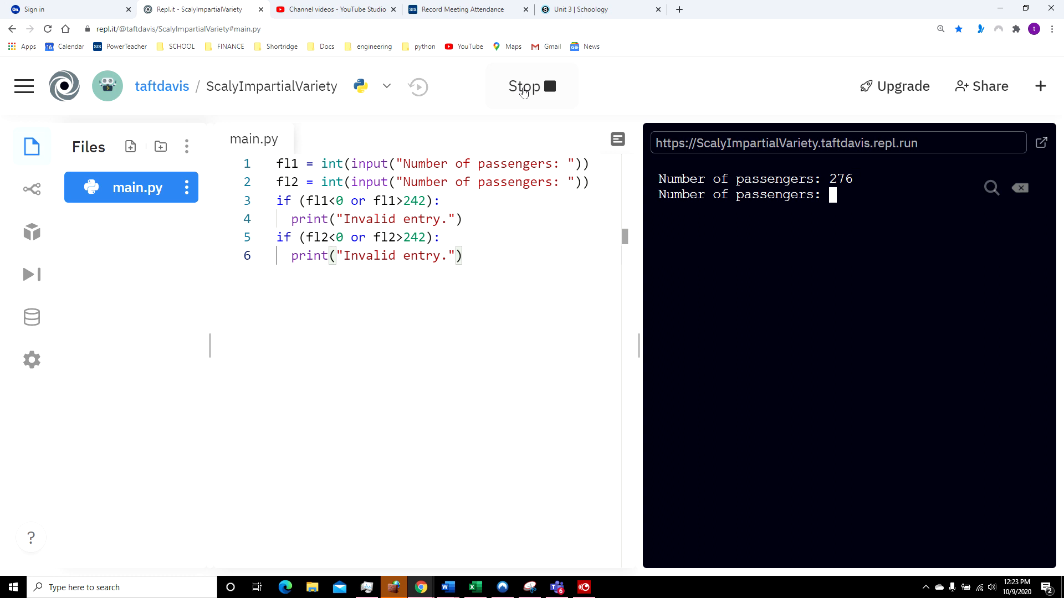
{"action": "type", "text": "351"}
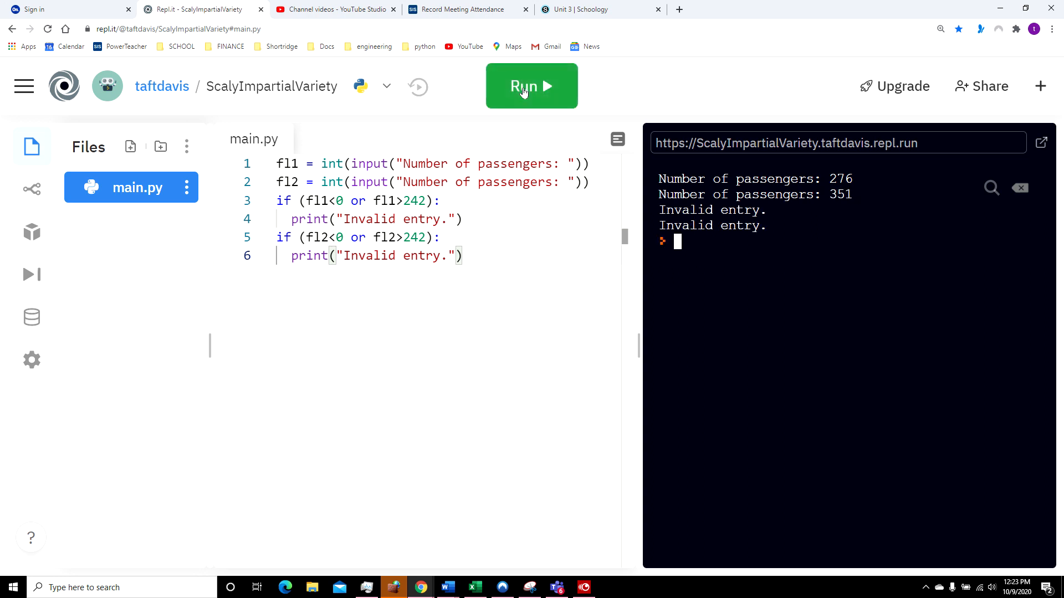
{"action": "mouse_move", "coordinate": [779, 223]}
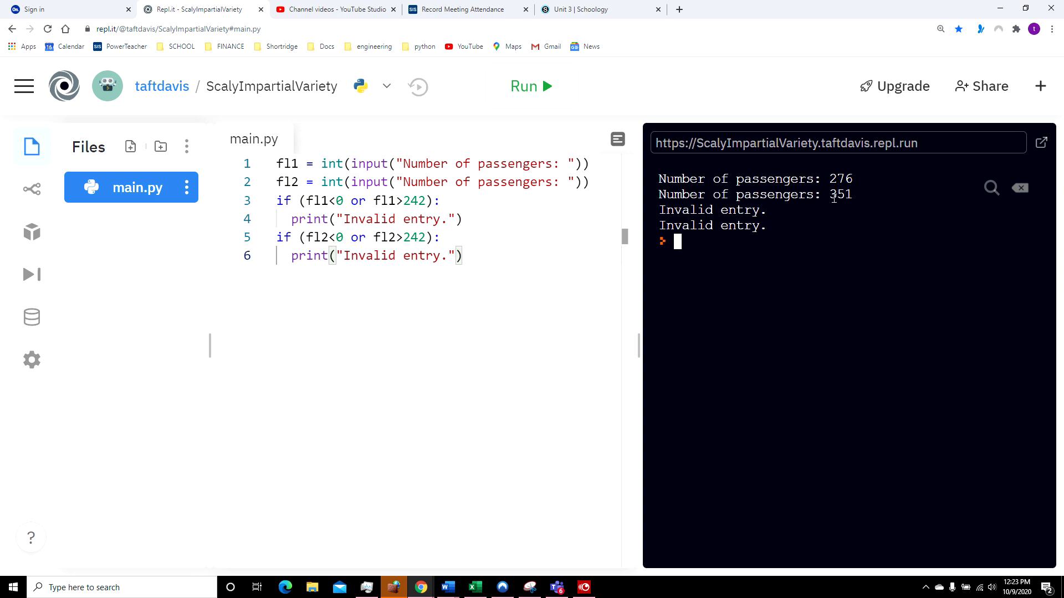
- Run the program with counts 256 and 121, printing one invalid entry
{"action": "left_click", "coordinate": [531, 87]}
{"action": "type", "text": "256"}
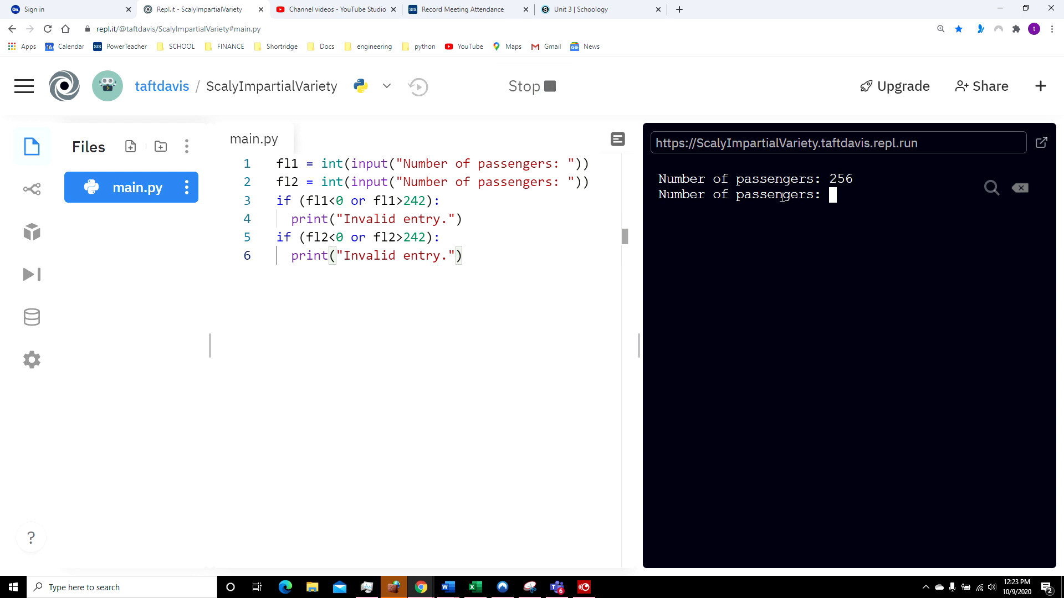
{"action": "type", "text": "121"}
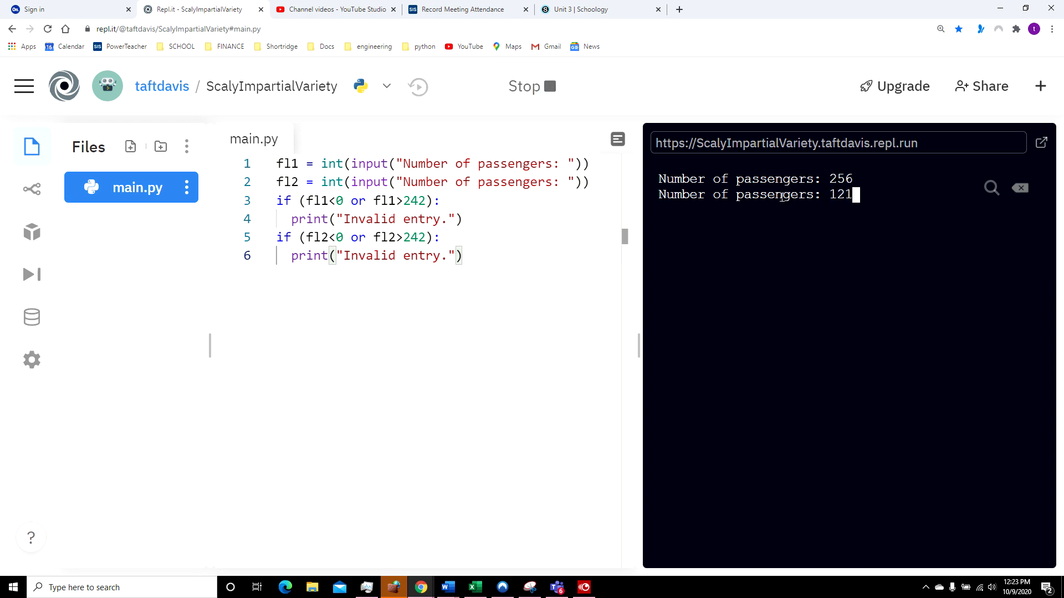
{"action": "key", "text": "Return"}
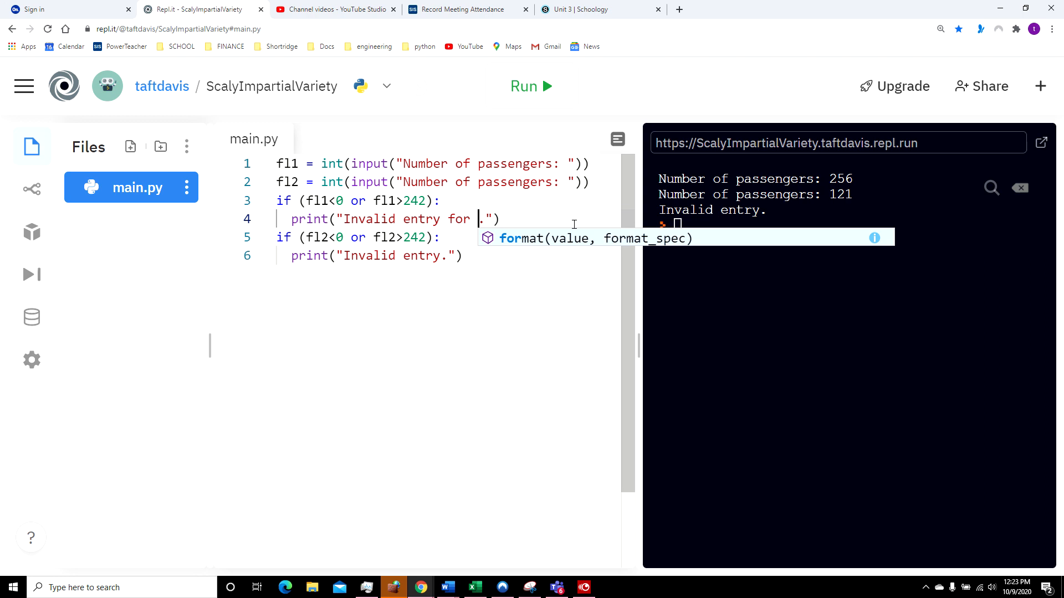
- Change the messages to "Invalid entry for flight 1." and "flight 2.", then run
{"action": "type", "text": "flight"}
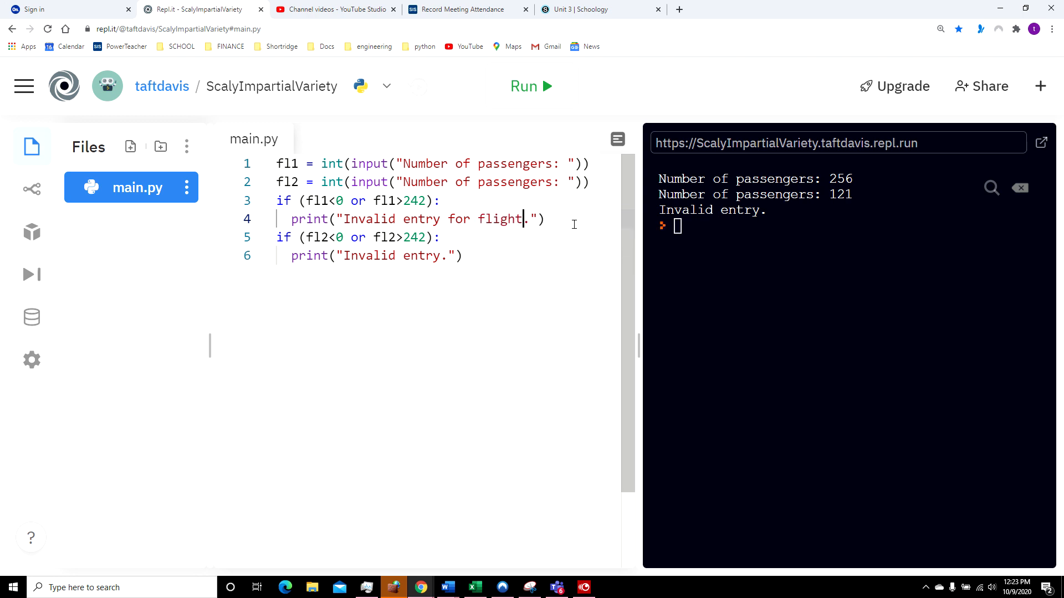
{"action": "type", "text": "1"}
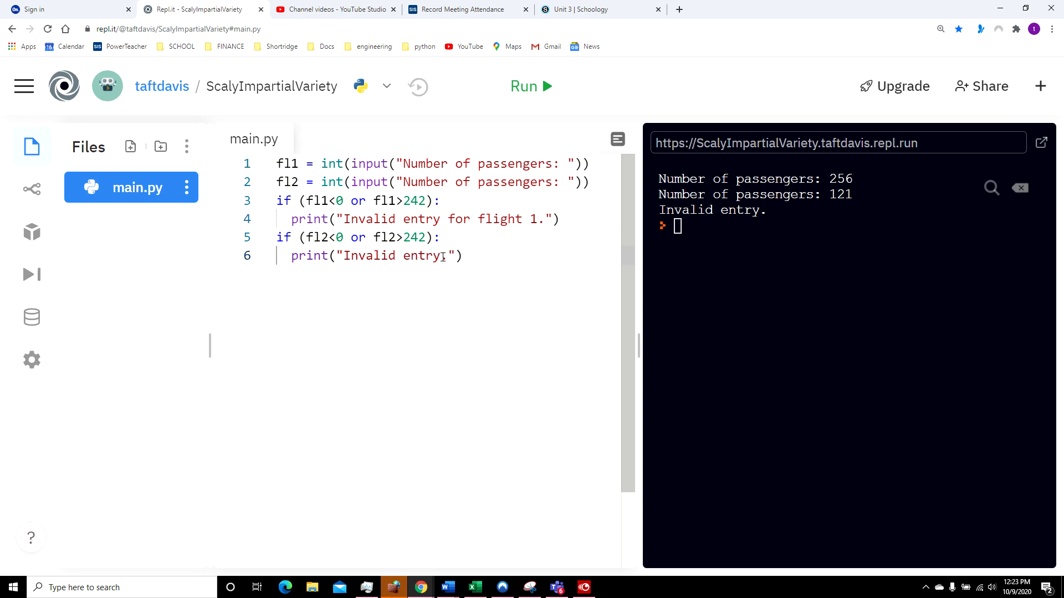
{"action": "type", "text": "for"}
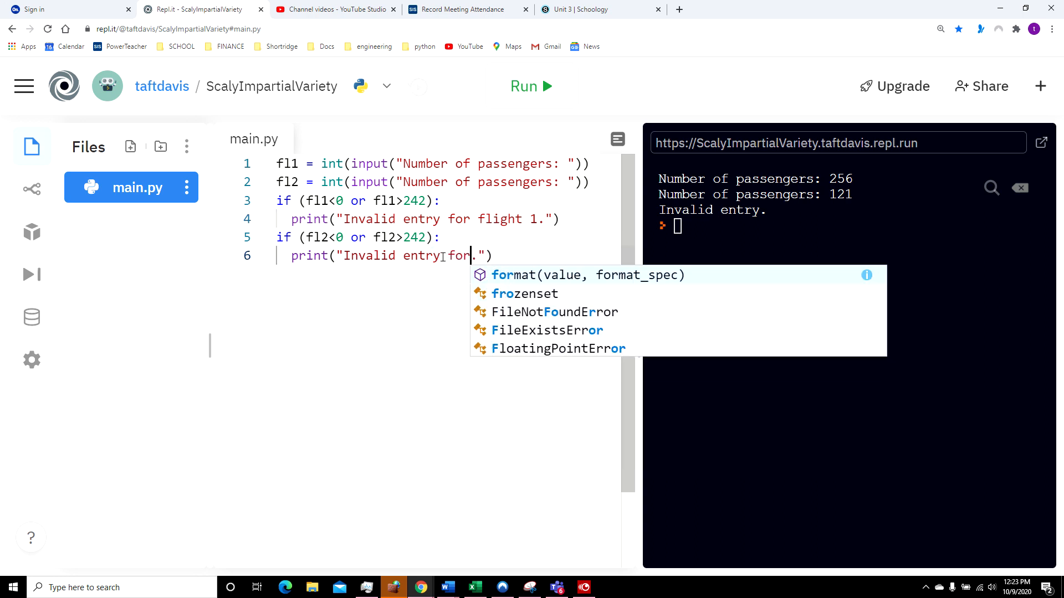
{"action": "type", "text": "flight"}
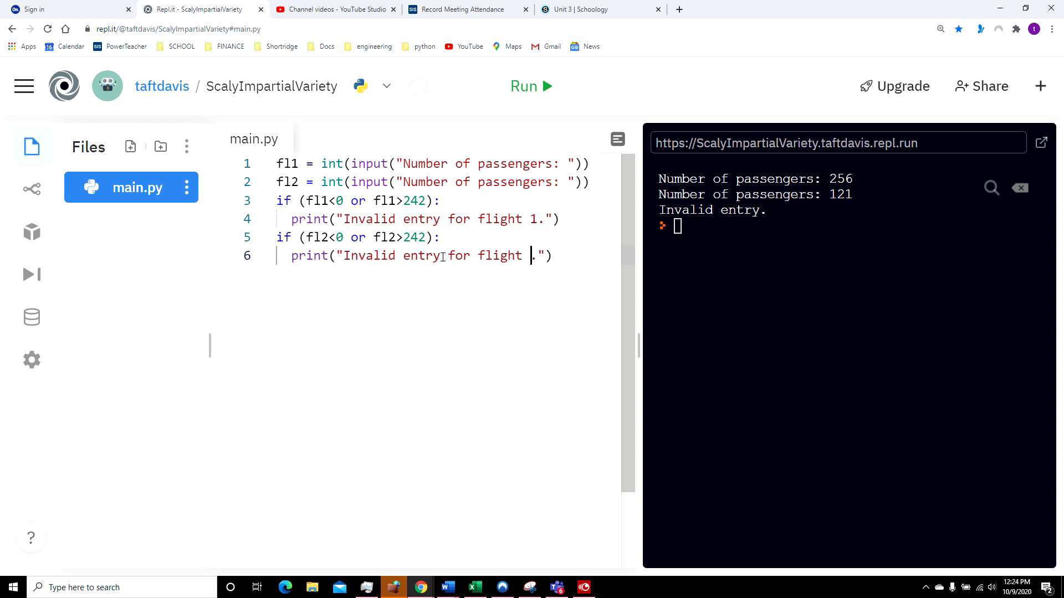
{"action": "type", "text": "2"}
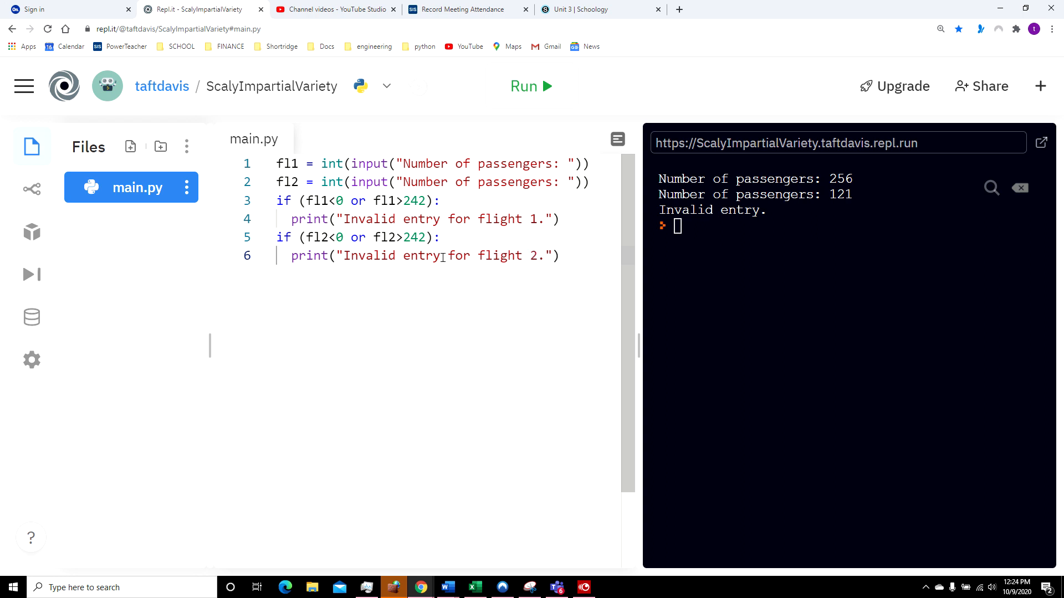
{"action": "left_click", "coordinate": [522, 87]}
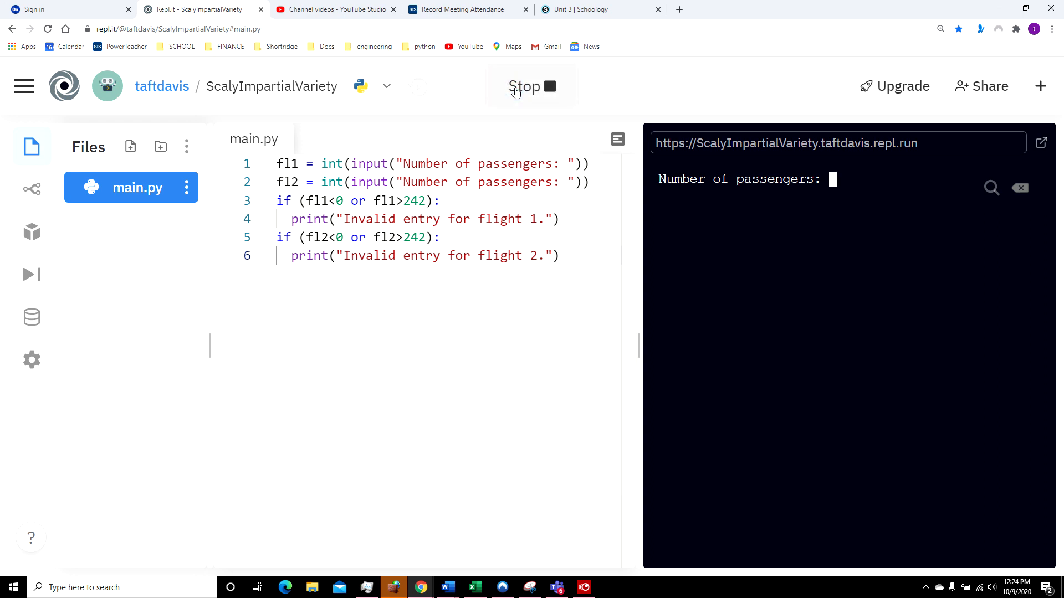
- Enter counts 134 and 379, producing "Invalid entry for flight 2."
{"action": "type", "text": "134"}
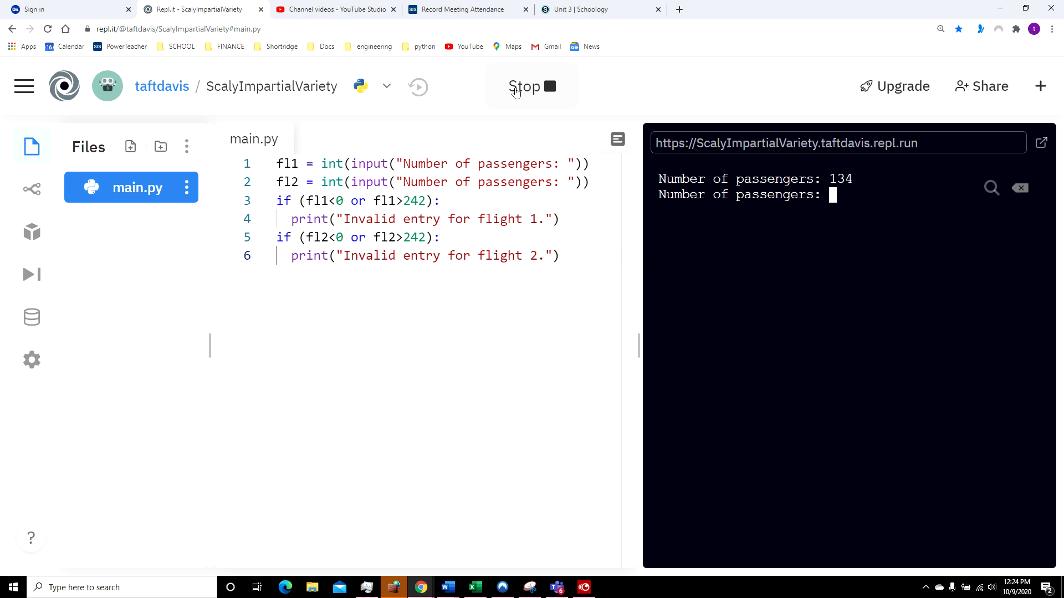
{"action": "type", "text": "379"}
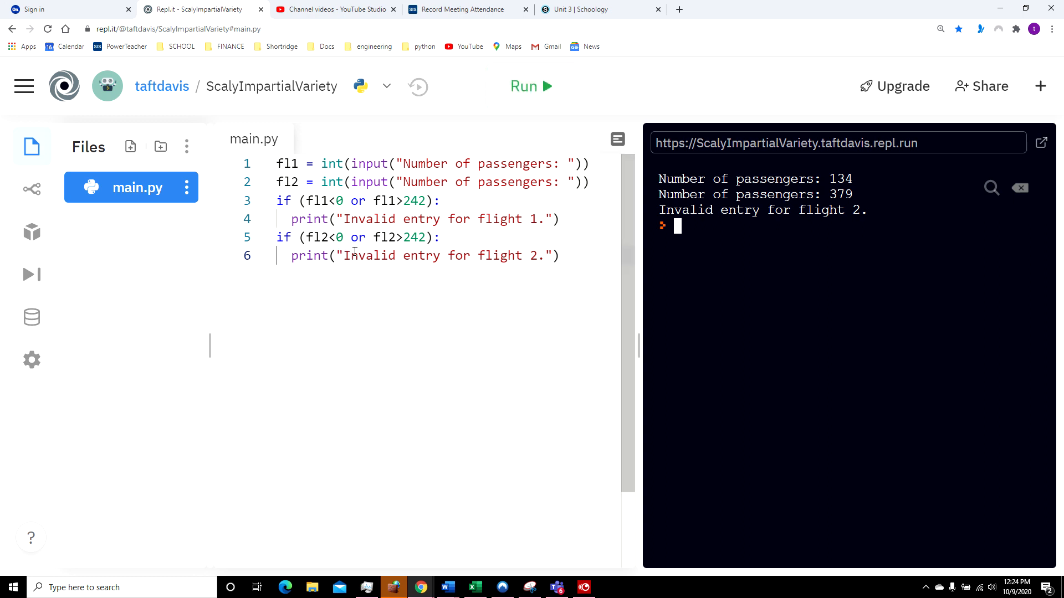
{"action": "mouse_move", "coordinate": [361, 242]}
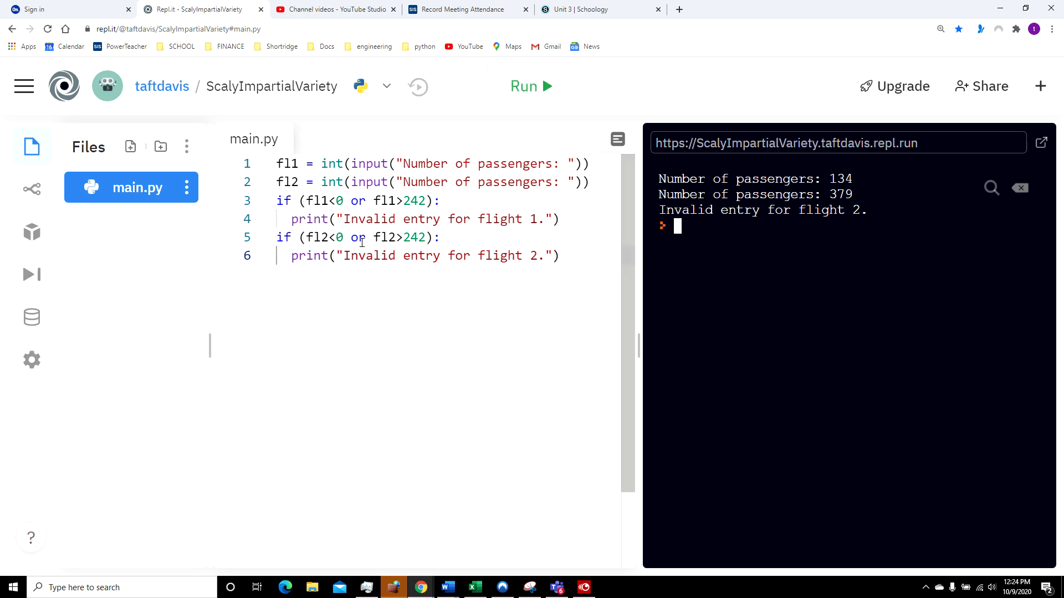